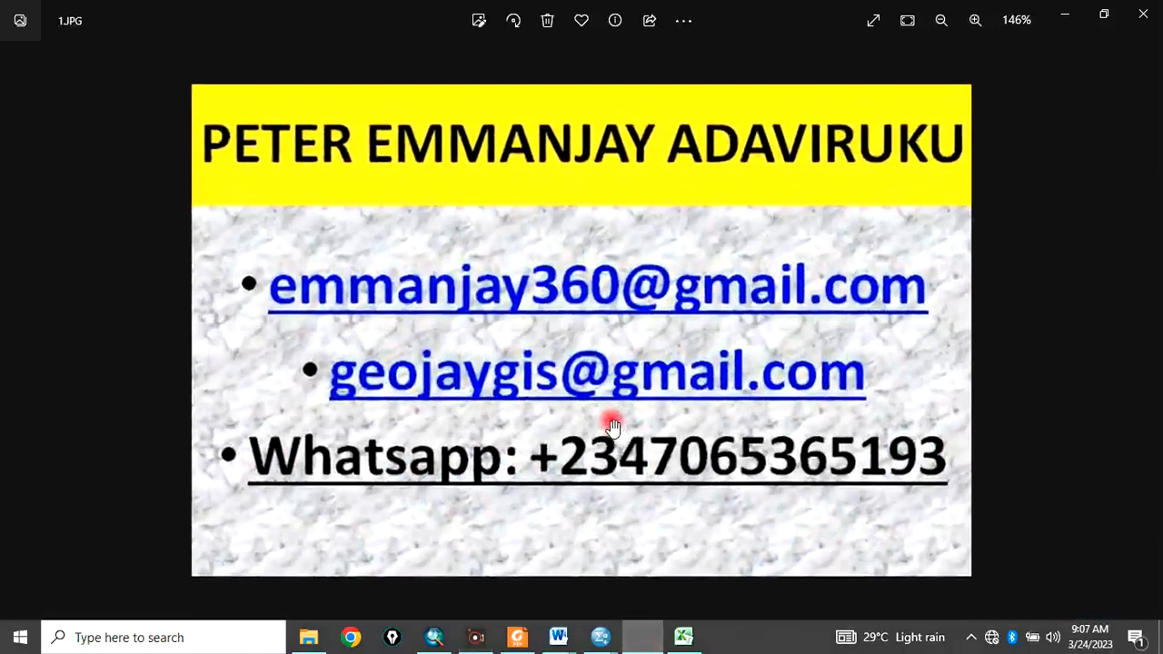
- Page from 1.JPG through 3.JPG, zooming the title slide, to 5 subscribe button.png
{"action": "left_click", "coordinate": [974, 20]}
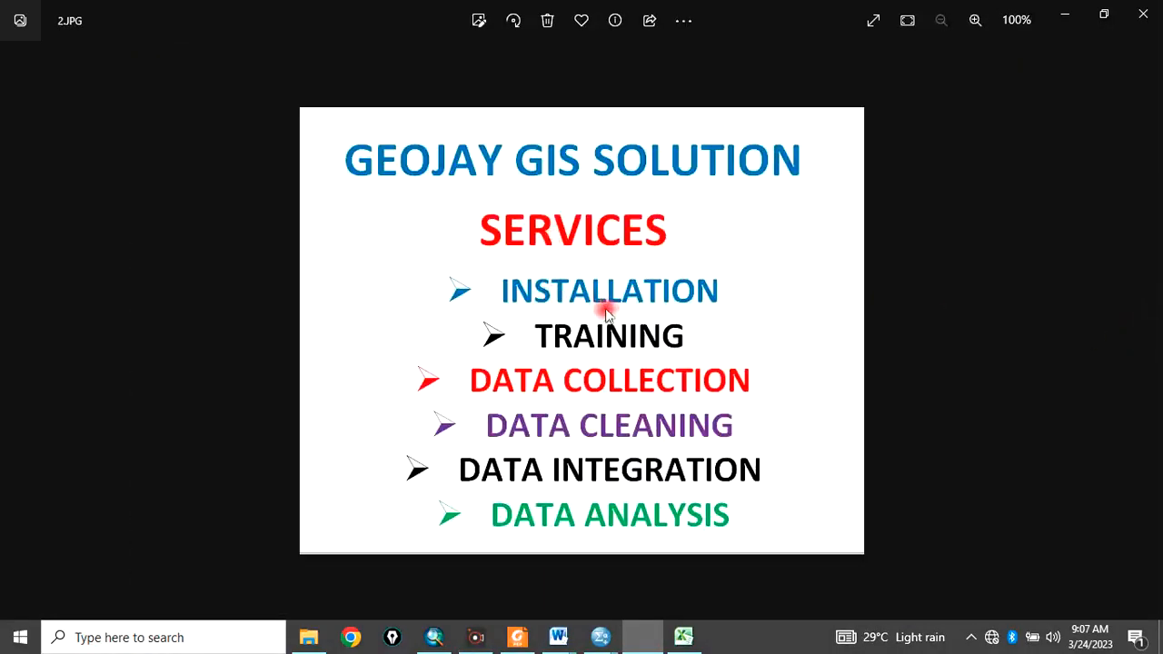
{"action": "mouse_move", "coordinate": [572, 420]}
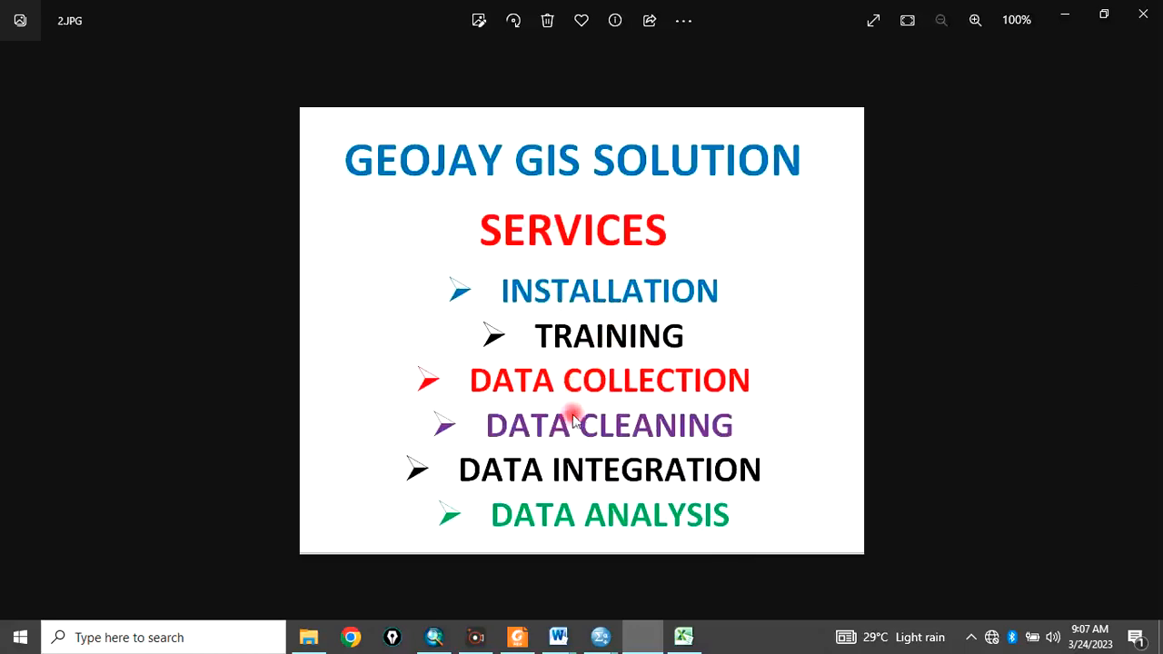
{"action": "mouse_move", "coordinate": [895, 407]}
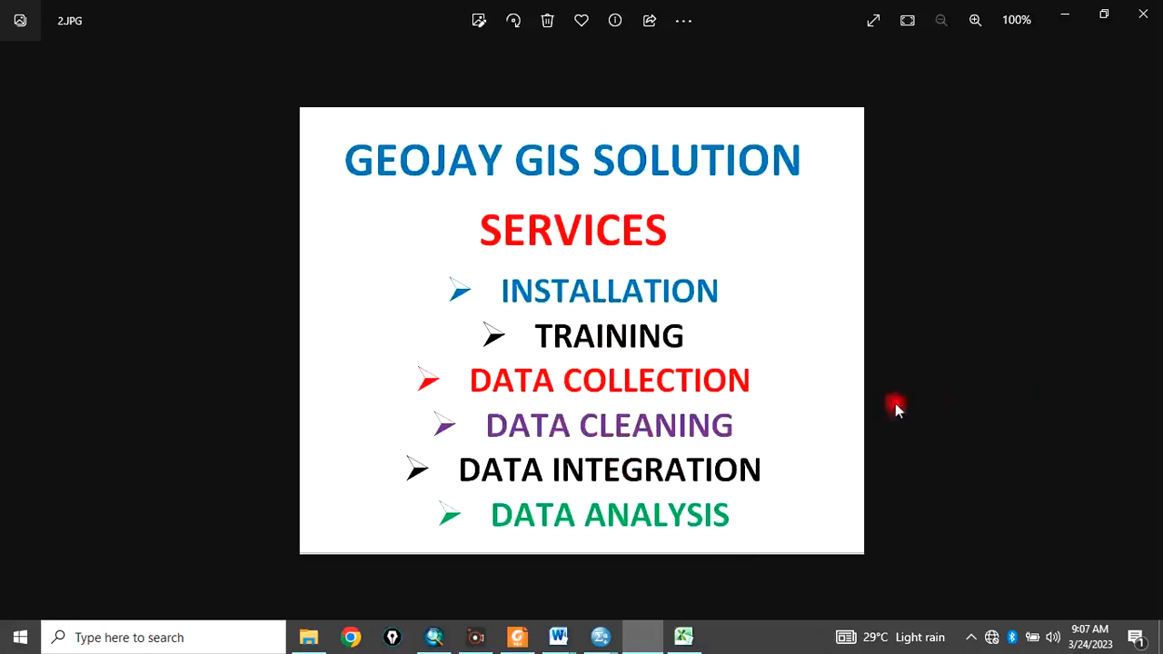
{"action": "left_click", "coordinate": [974, 20]}
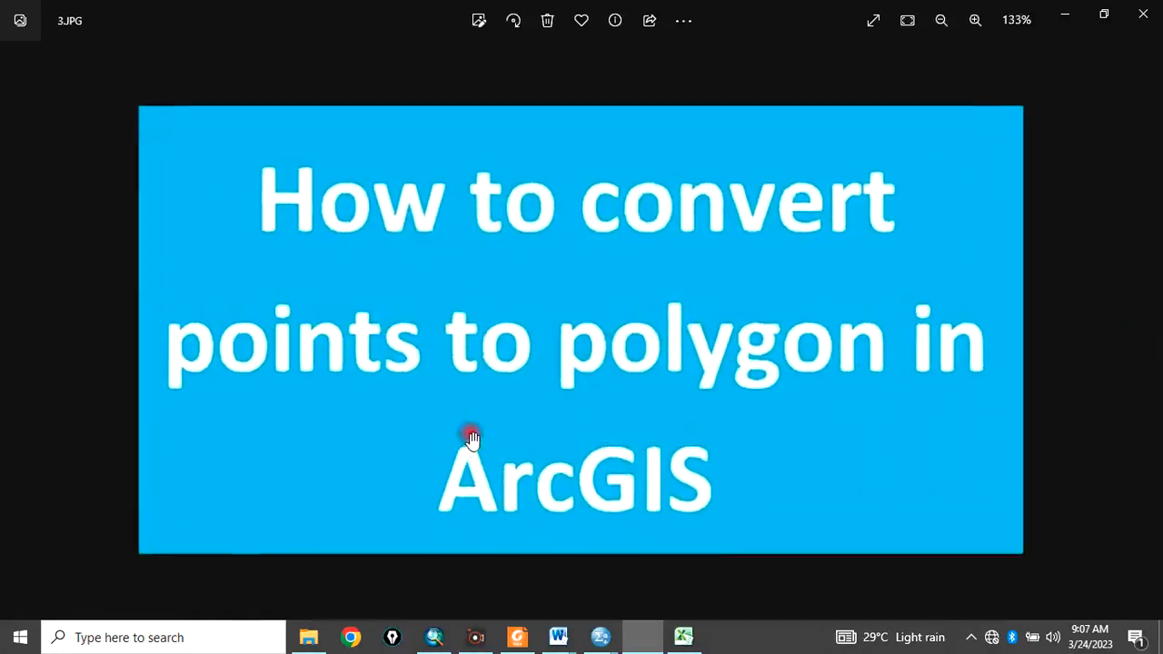
{"action": "left_click", "coordinate": [974, 20]}
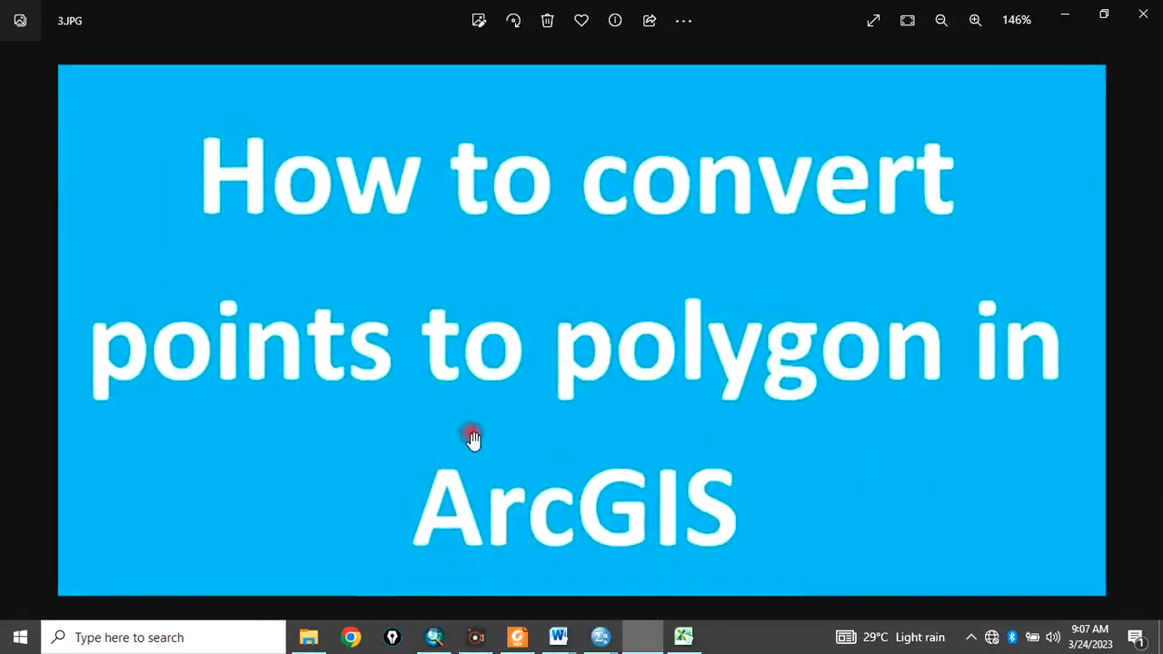
{"action": "left_click", "coordinate": [941, 20]}
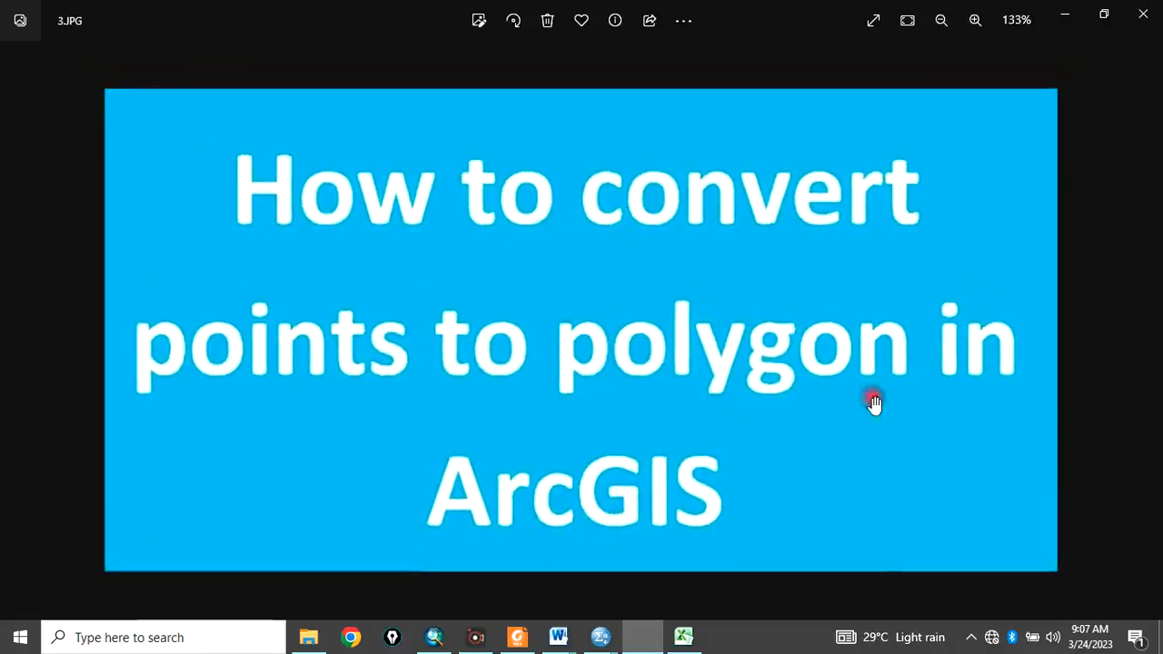
{"action": "mouse_move", "coordinate": [688, 452]}
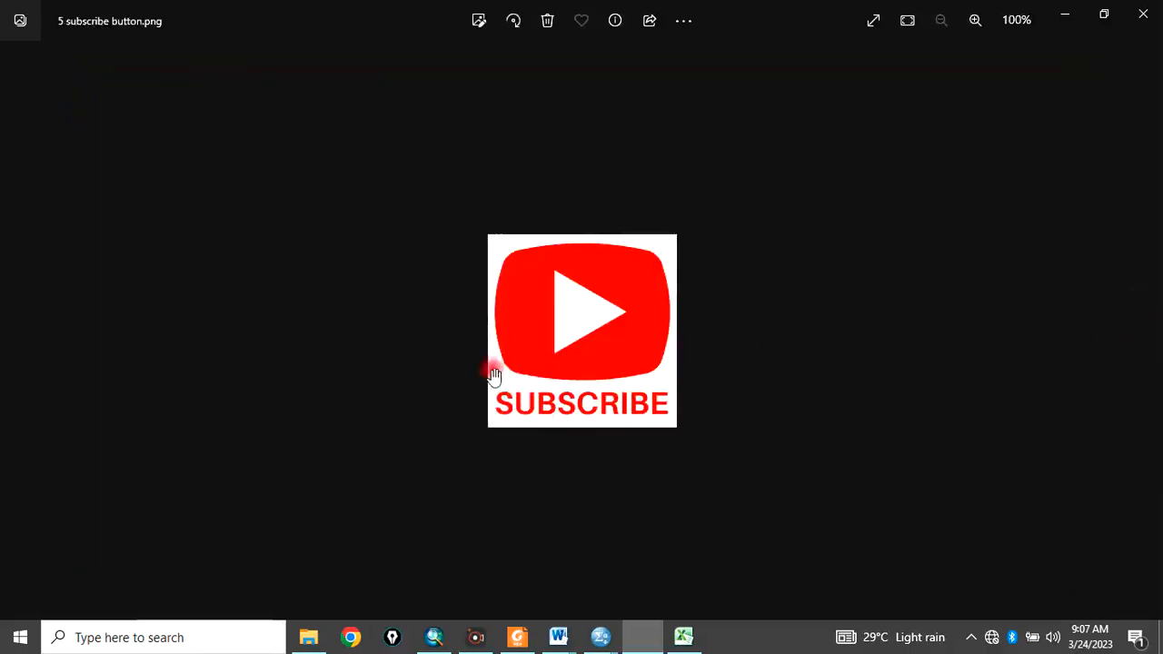
{"action": "left_click", "coordinate": [975, 20]}
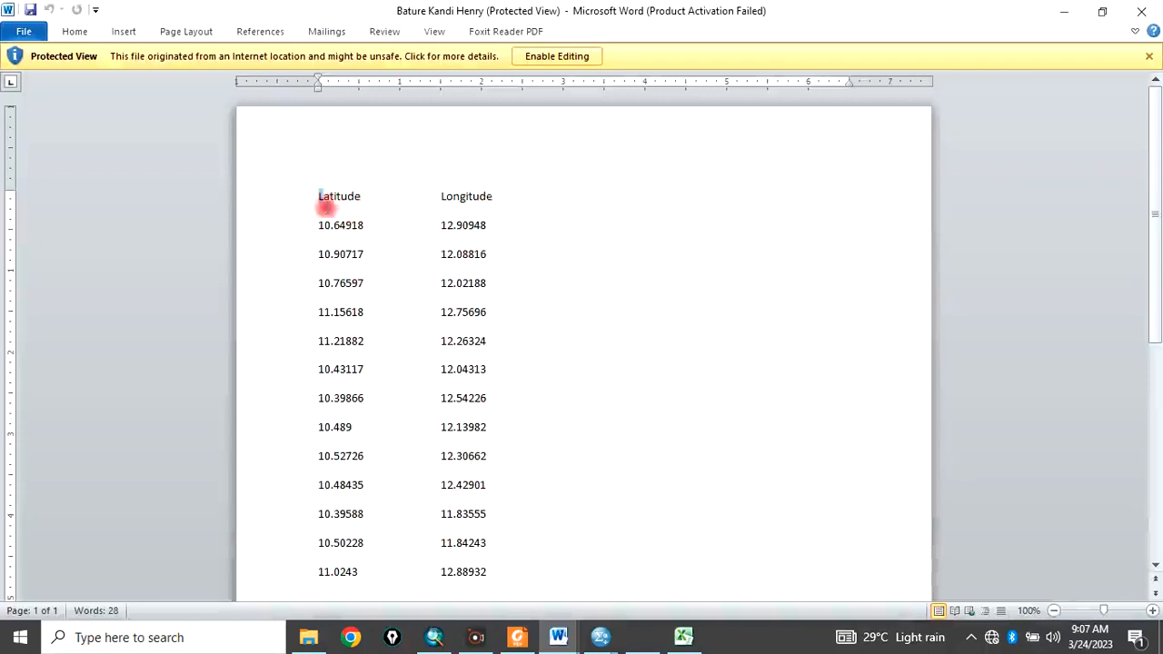
- Select the full Latitude and Longitude coordinate list in the Word document
{"action": "left_click_drag", "start_coordinate": [325, 205], "coordinate": [482, 554]}
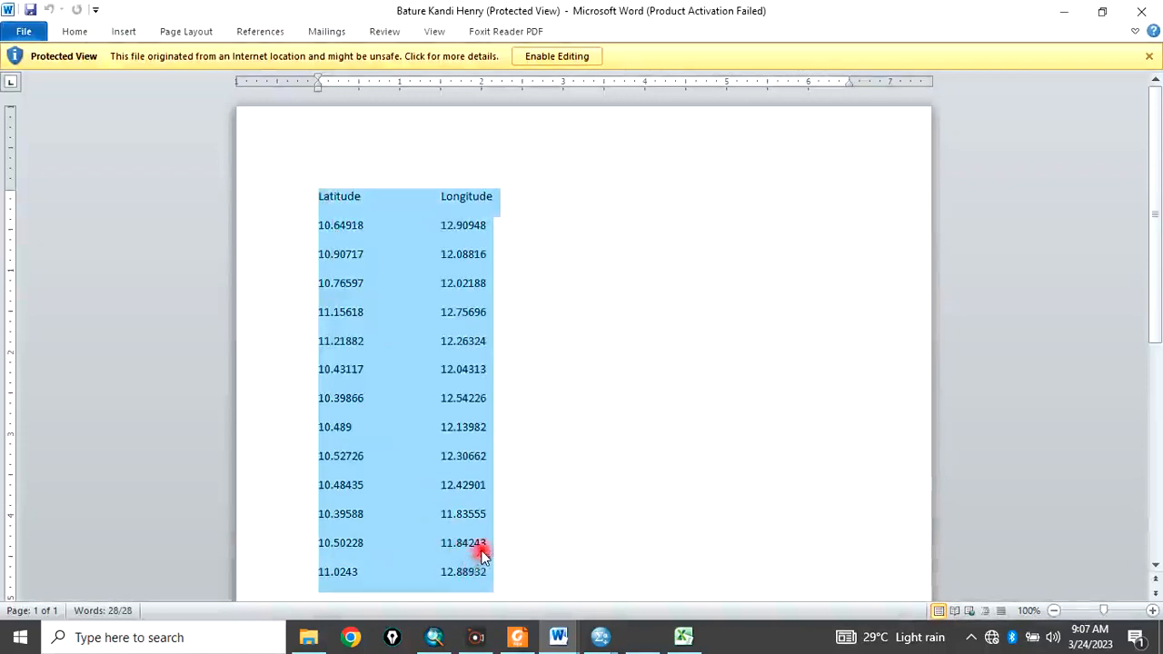
{"action": "left_click", "coordinate": [487, 455]}
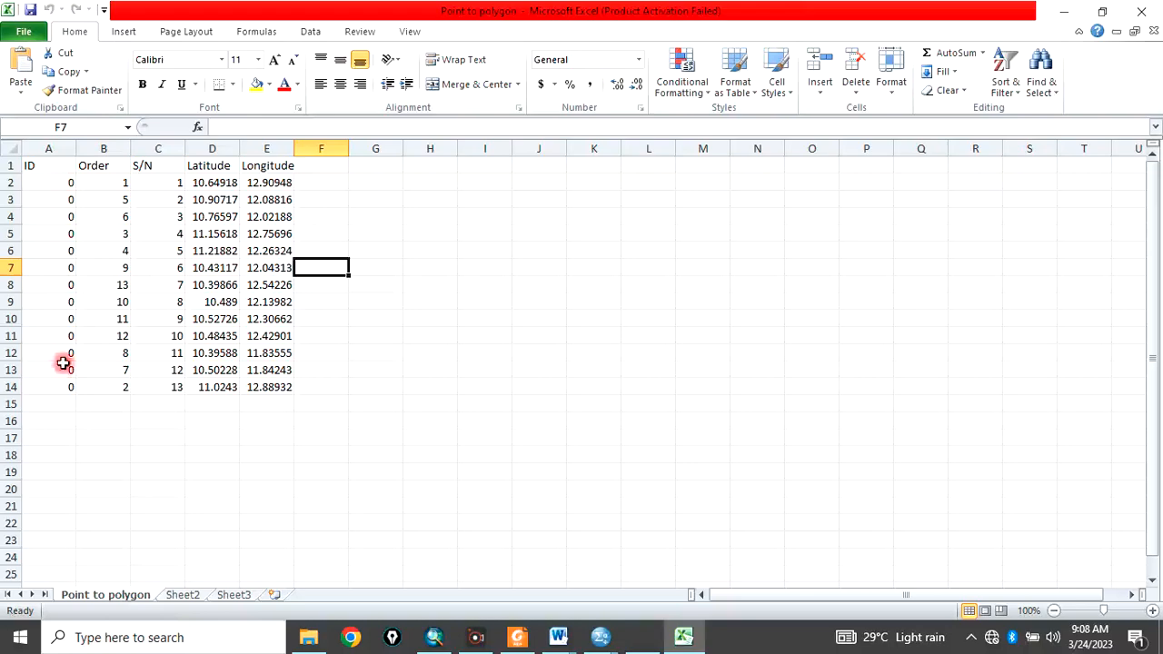
{"action": "mouse_move", "coordinate": [112, 357]}
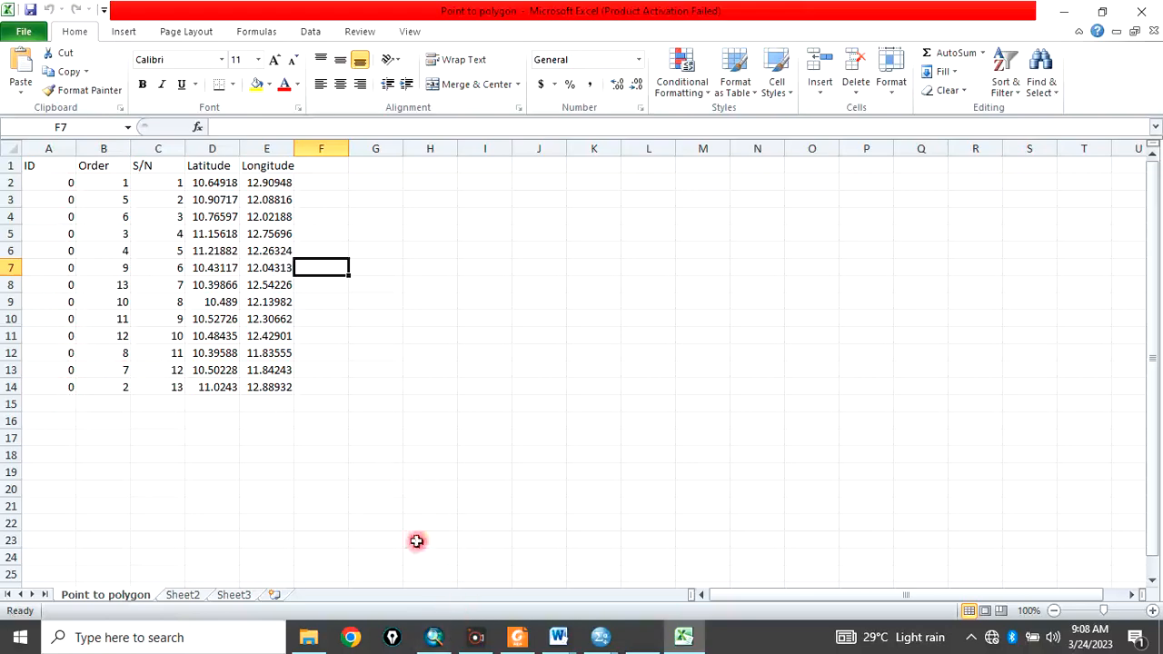
- Save the active sheet as CSV (Comma delimited) named Point to polygon1, accepting the warning
{"action": "left_click", "coordinate": [24, 31]}
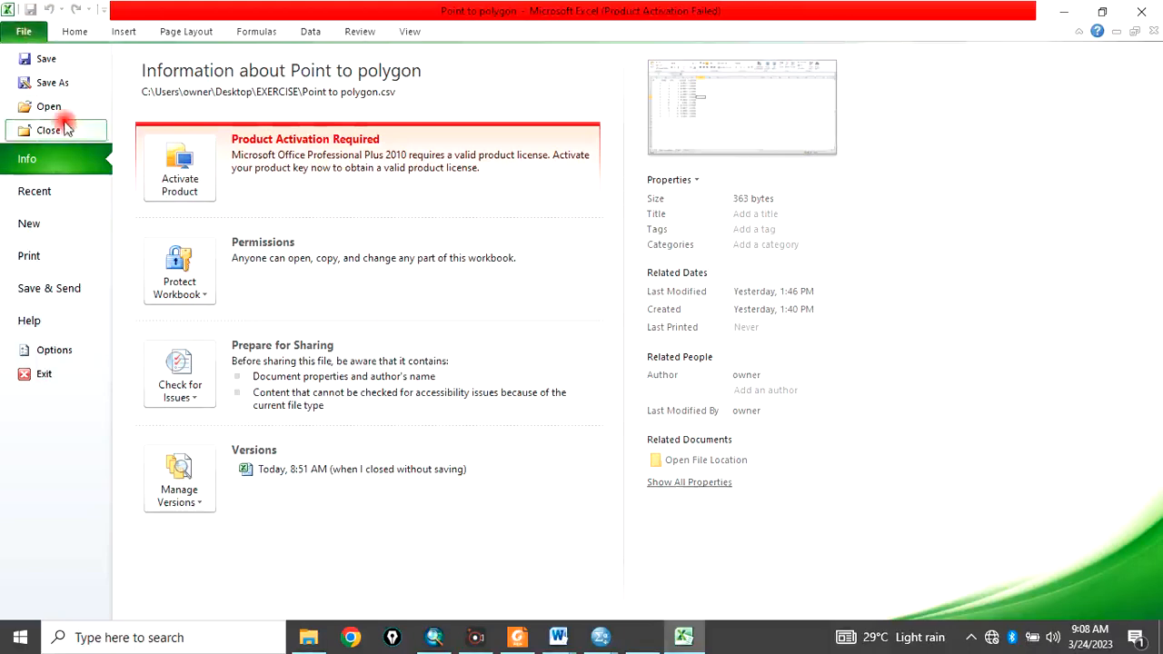
{"action": "left_click", "coordinate": [52, 83]}
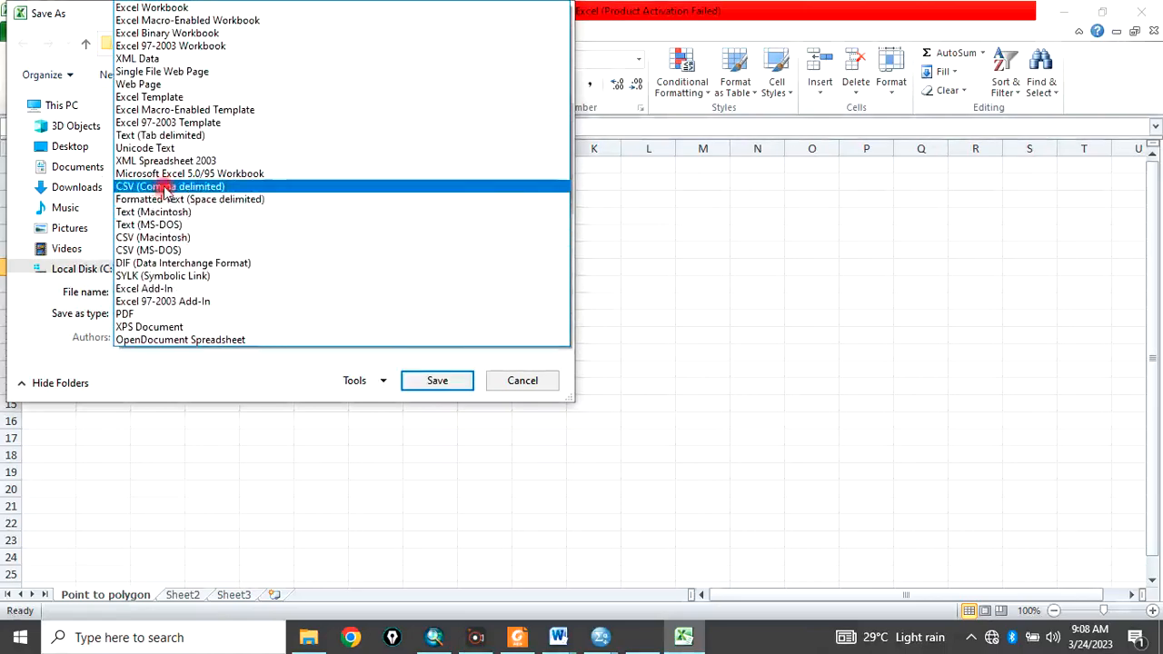
{"action": "left_click", "coordinate": [437, 379]}
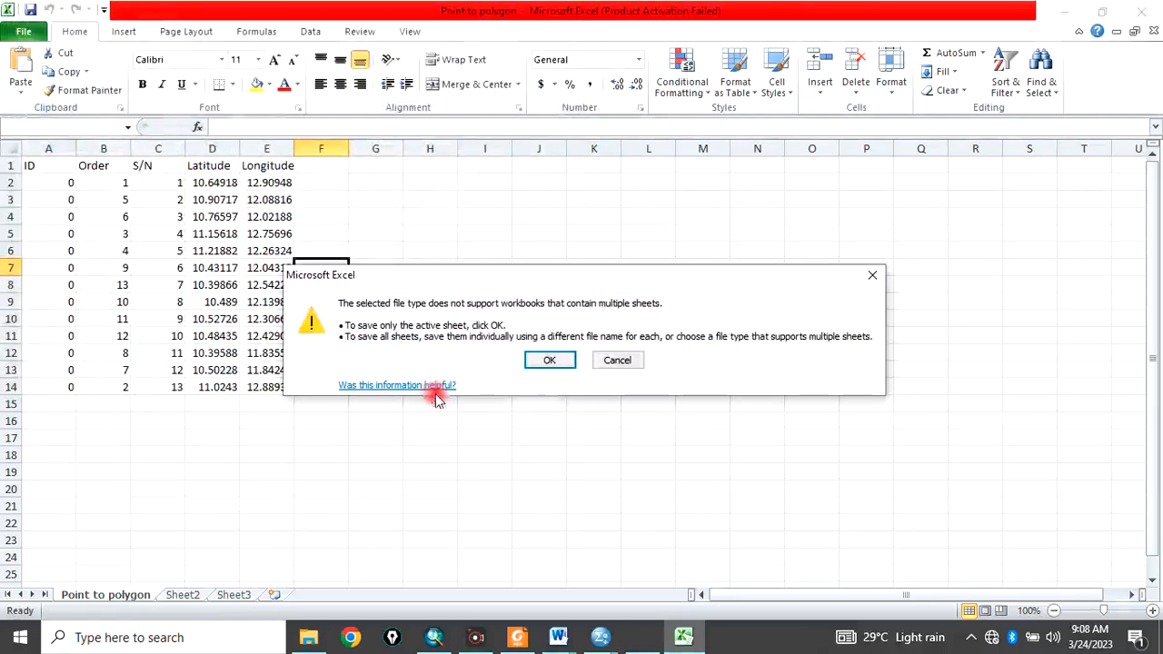
{"action": "left_click", "coordinate": [548, 360]}
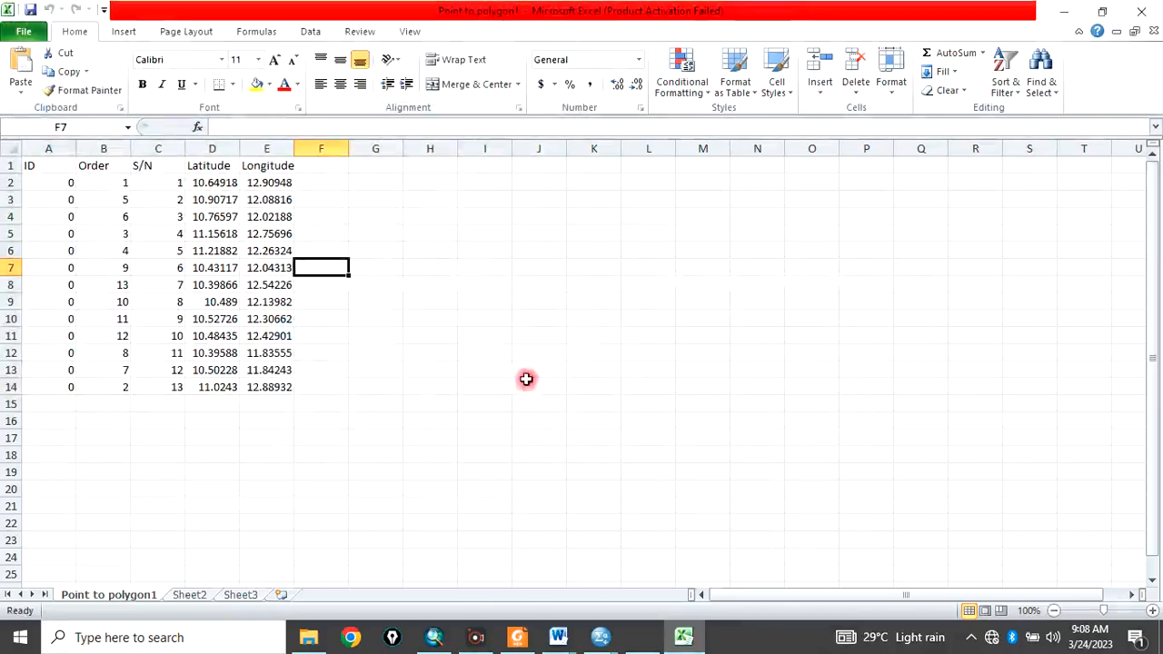
{"action": "left_click", "coordinate": [558, 637]}
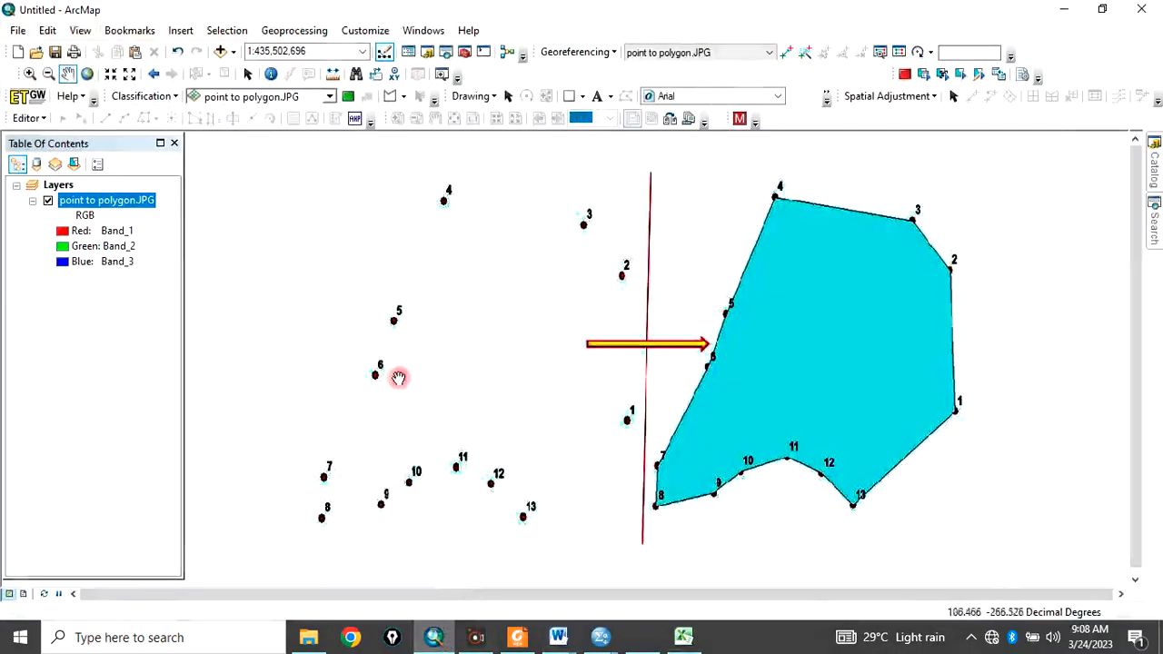
{"action": "mouse_move", "coordinate": [362, 367]}
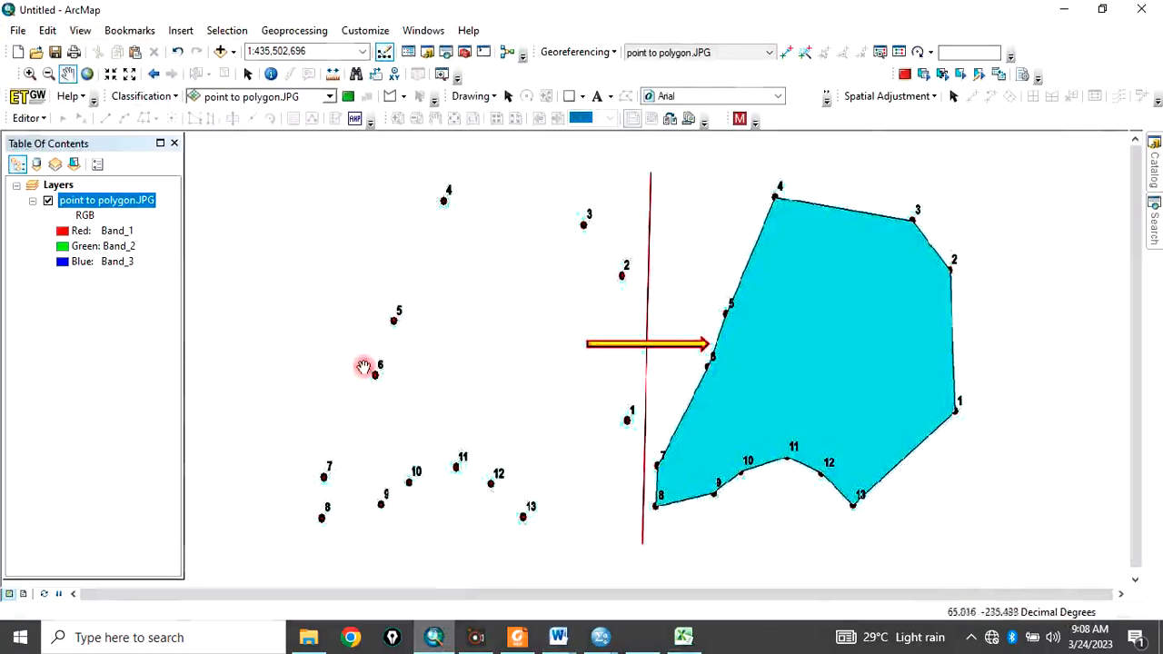
{"action": "mouse_move", "coordinate": [773, 297]}
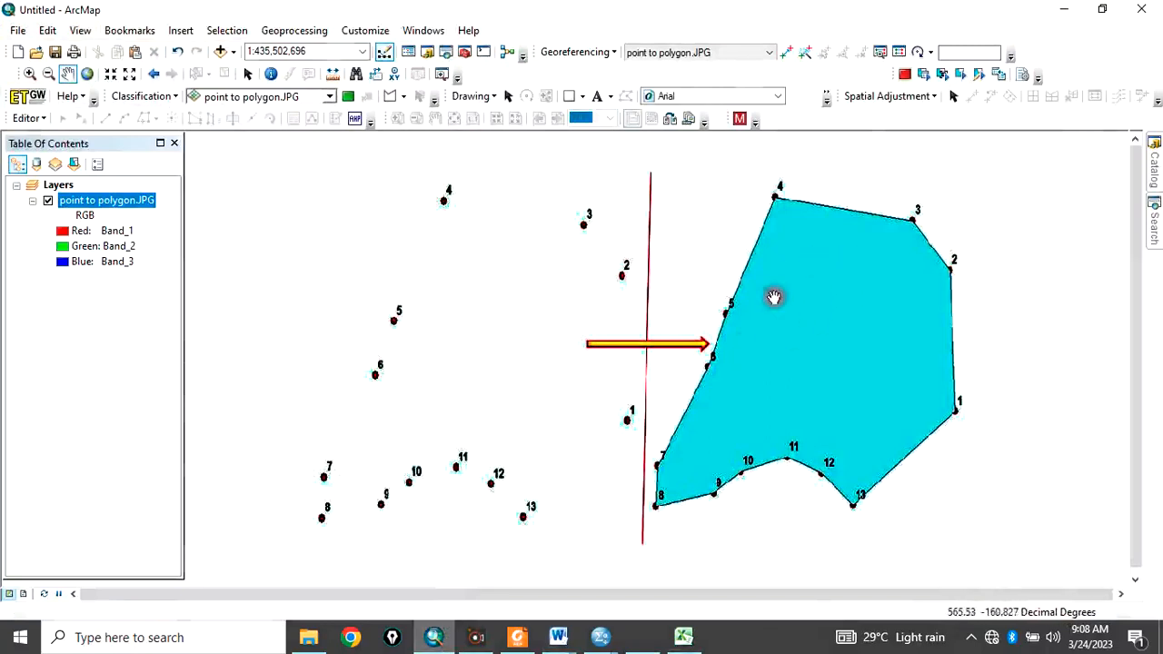
{"action": "mouse_move", "coordinate": [737, 383]}
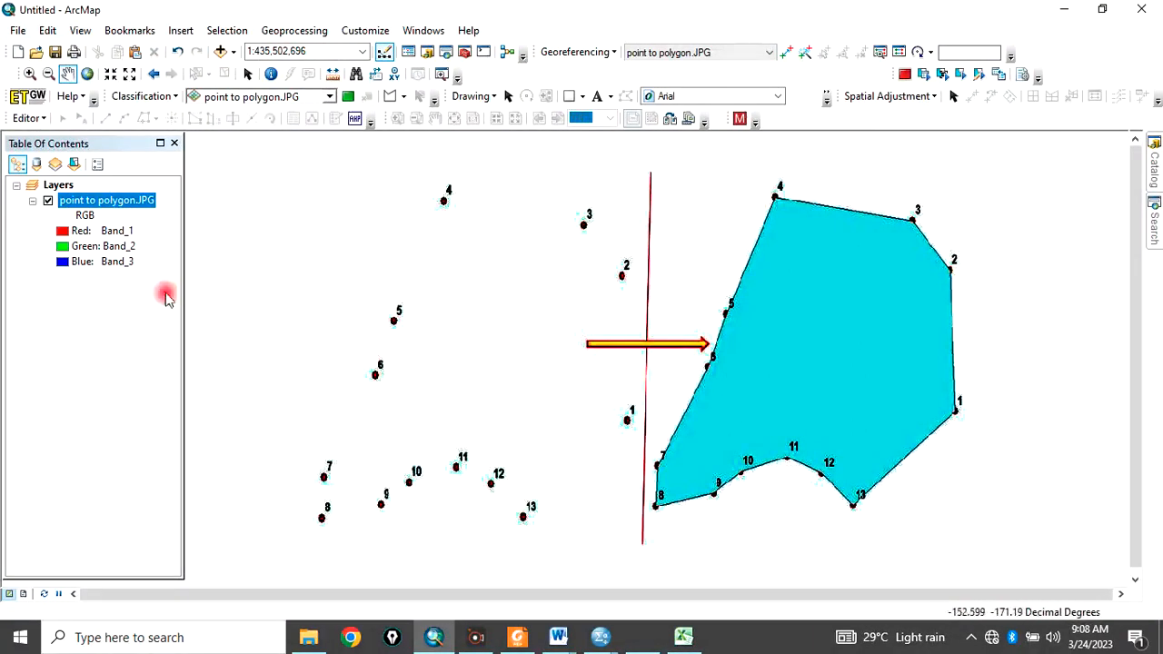
- Remove the point to polygon.JPG layer from the Table of Contents
{"action": "right_click", "coordinate": [107, 200]}
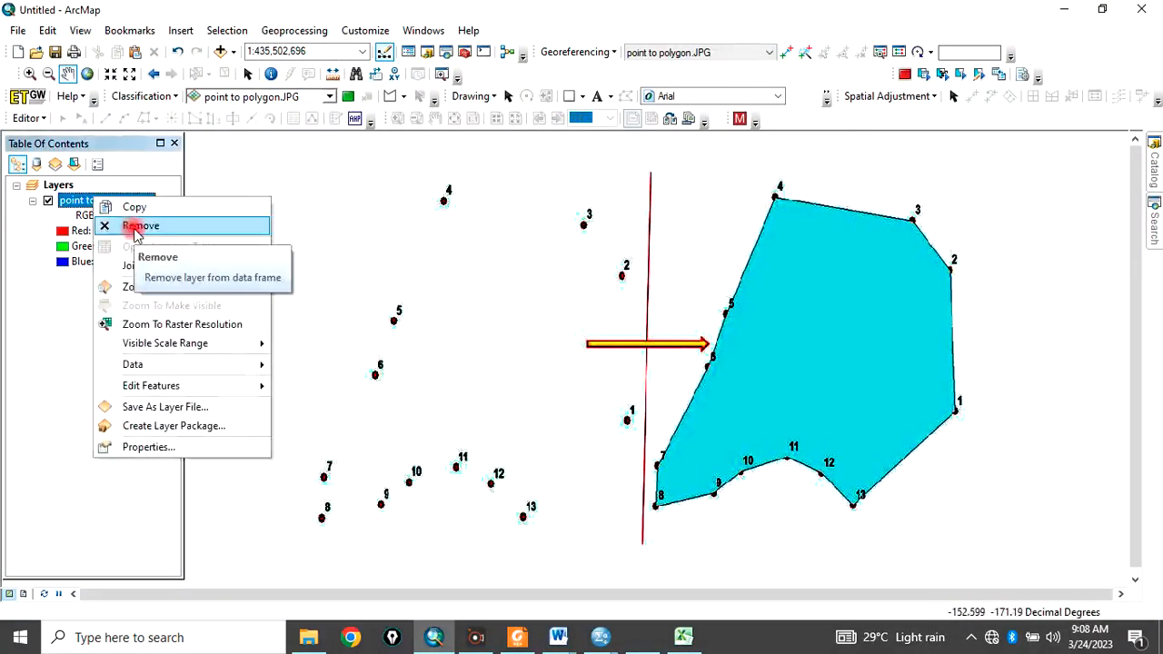
{"action": "left_click", "coordinate": [140, 225]}
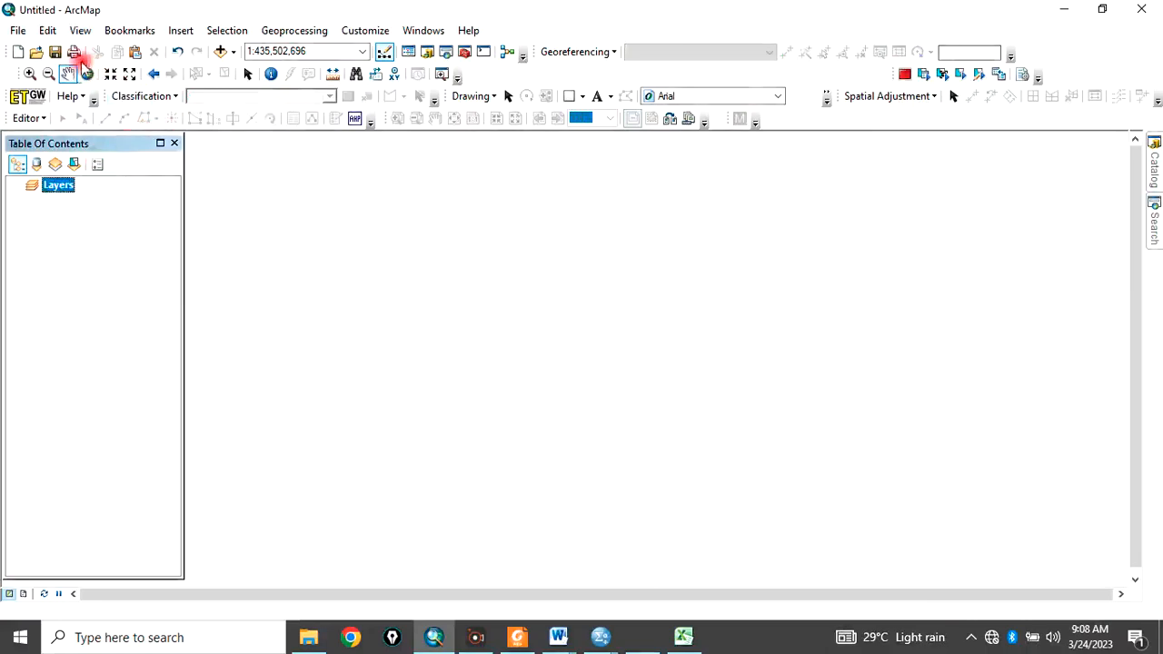
- Add Point to polygon1.csv as XY data: Longitude X, Latitude Y, WGS 1984
{"action": "left_click", "coordinate": [17, 30]}
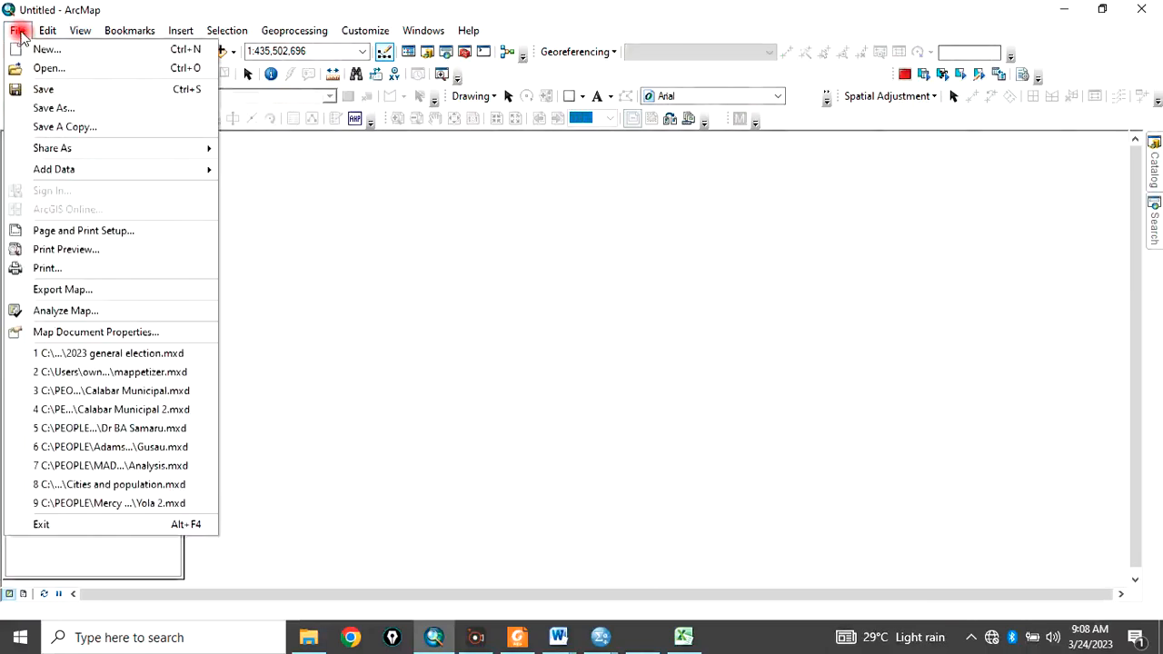
{"action": "mouse_move", "coordinate": [66, 248]}
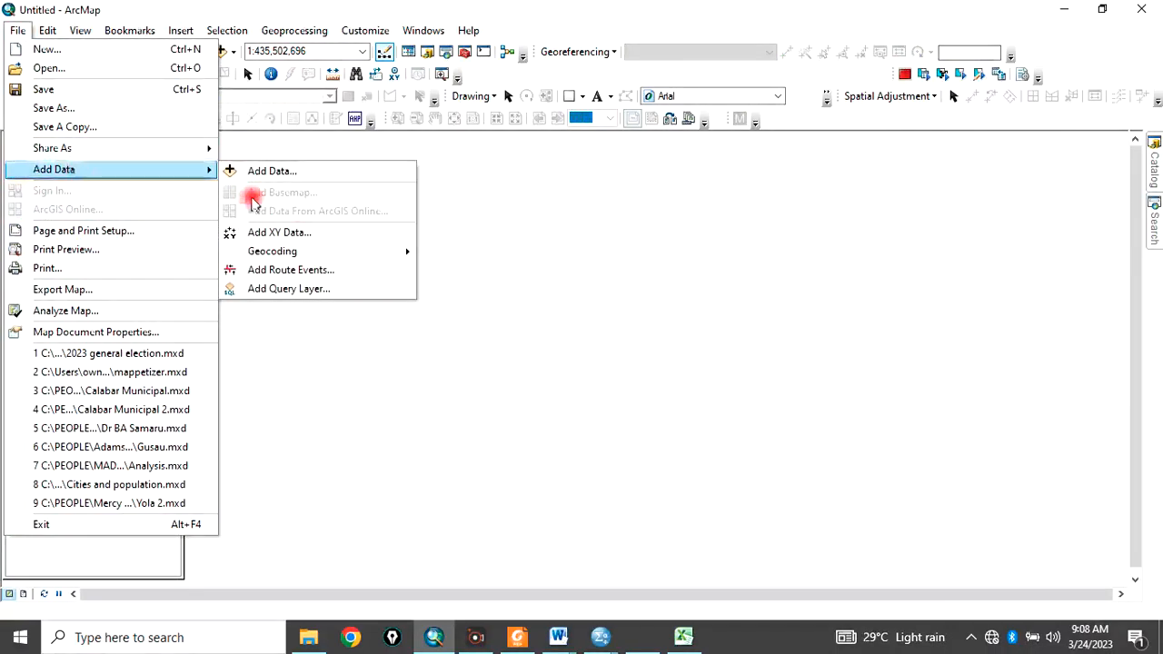
{"action": "left_click", "coordinate": [279, 231]}
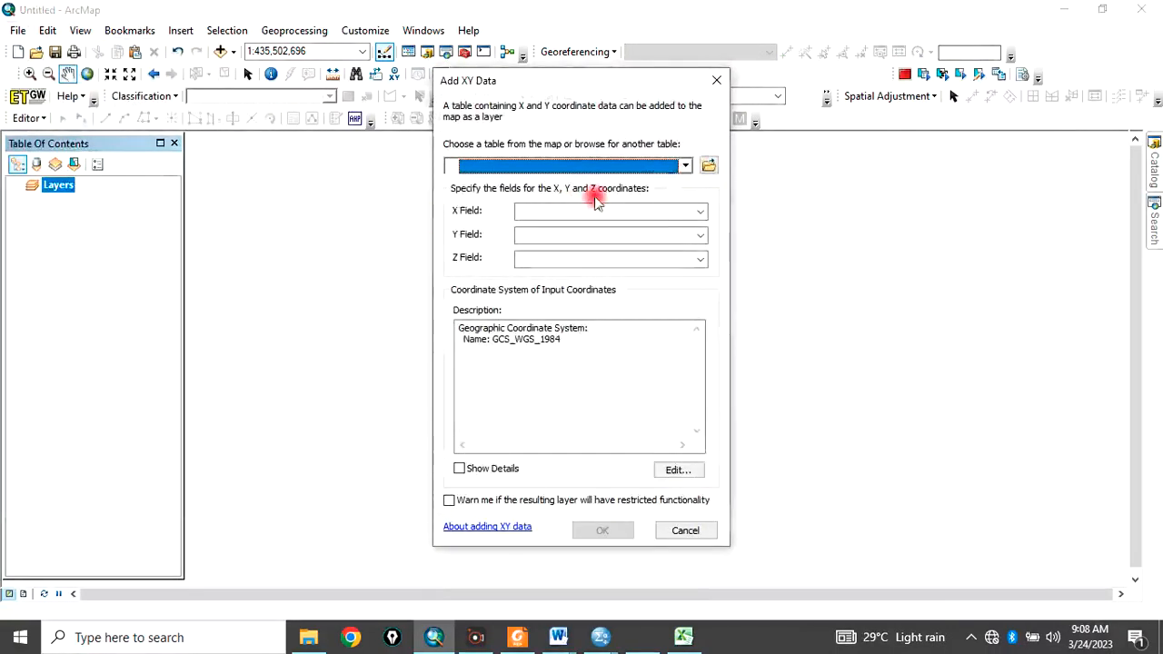
{"action": "left_click", "coordinate": [709, 164]}
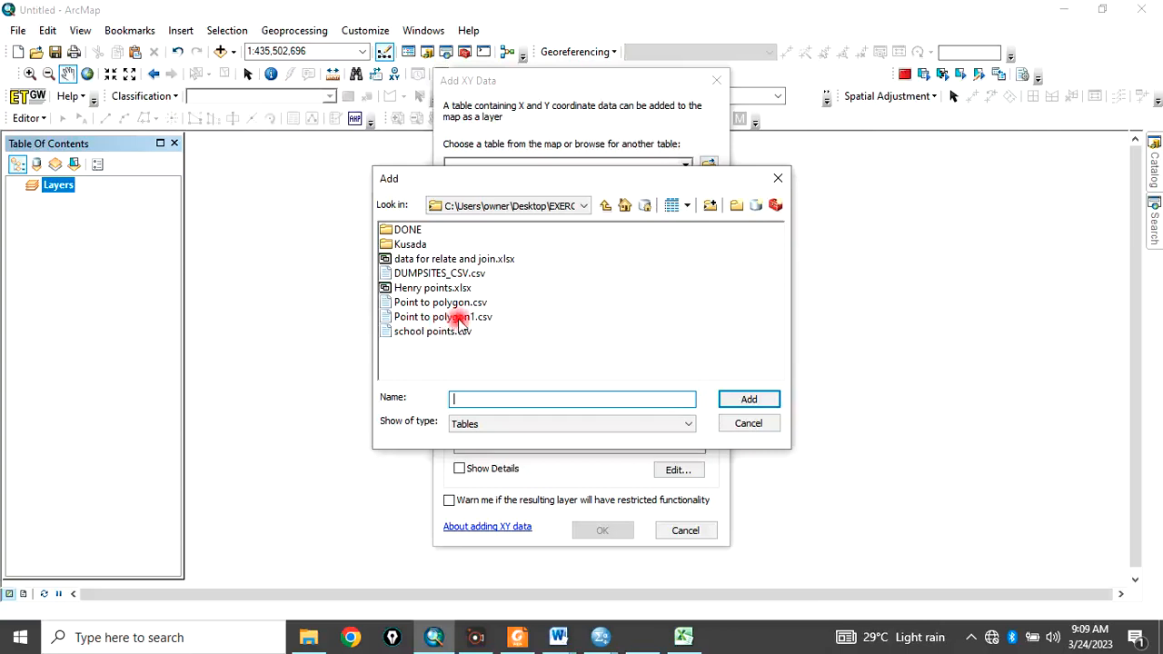
{"action": "left_click", "coordinate": [443, 316]}
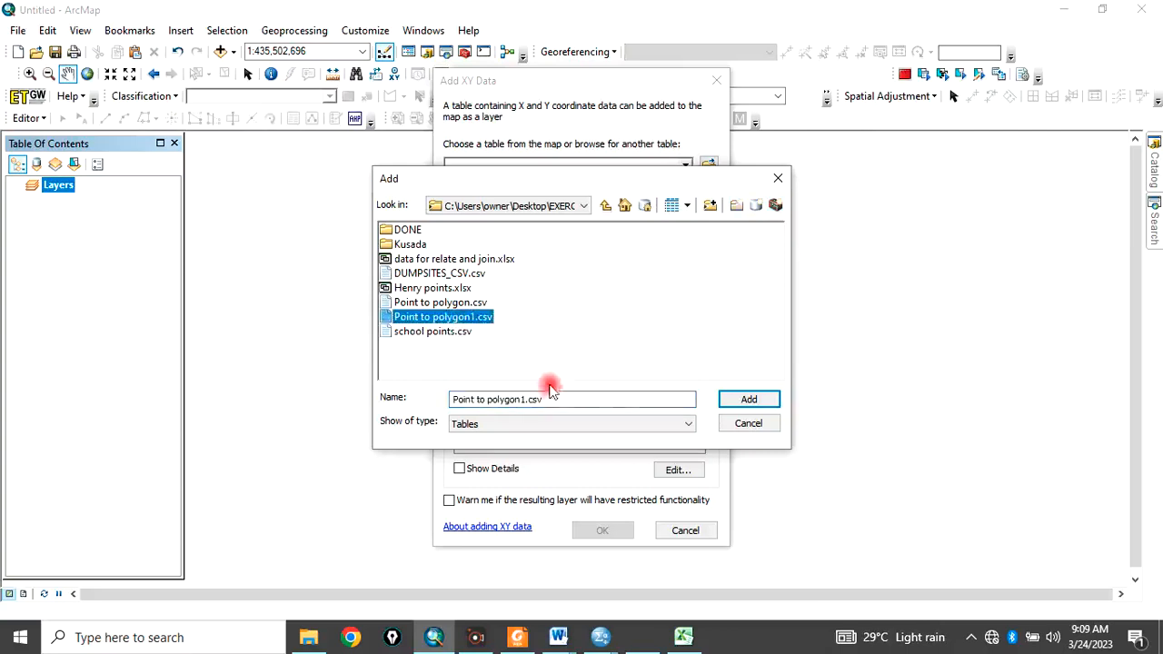
{"action": "left_click", "coordinate": [748, 399]}
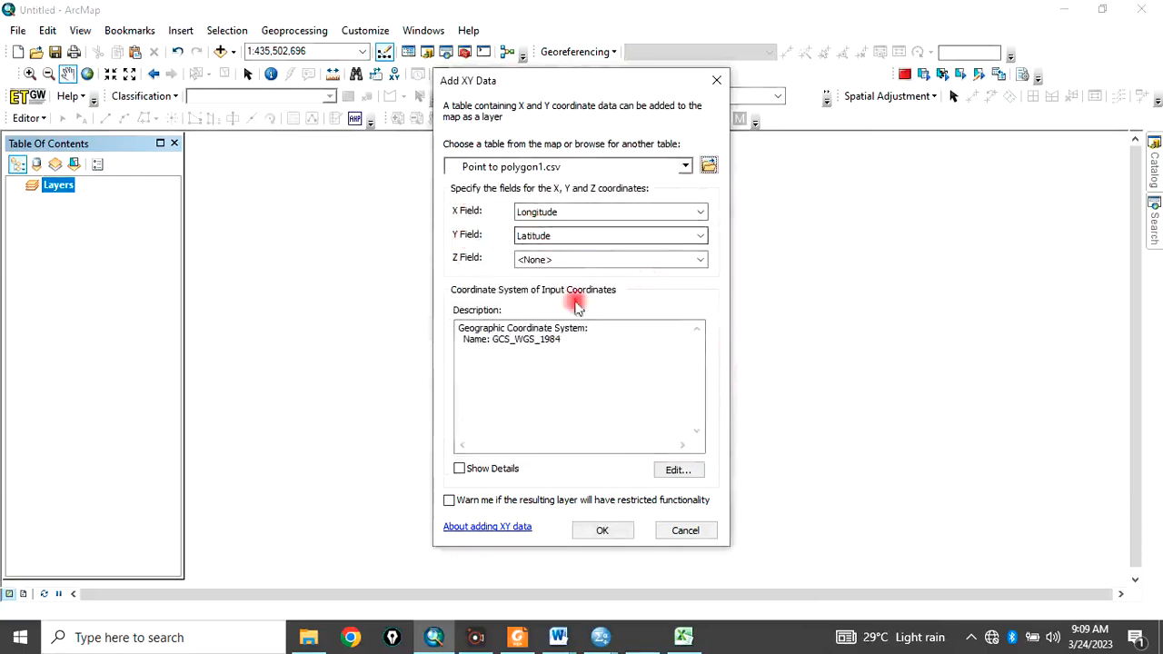
{"action": "left_click", "coordinate": [678, 470]}
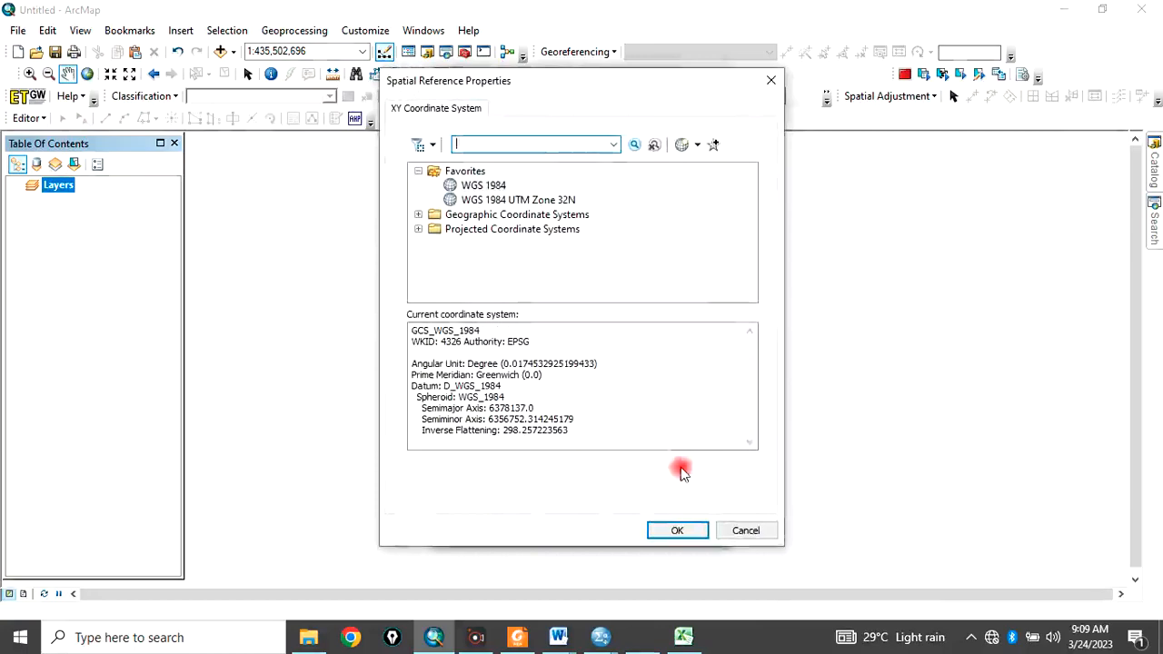
{"action": "left_click", "coordinate": [483, 185]}
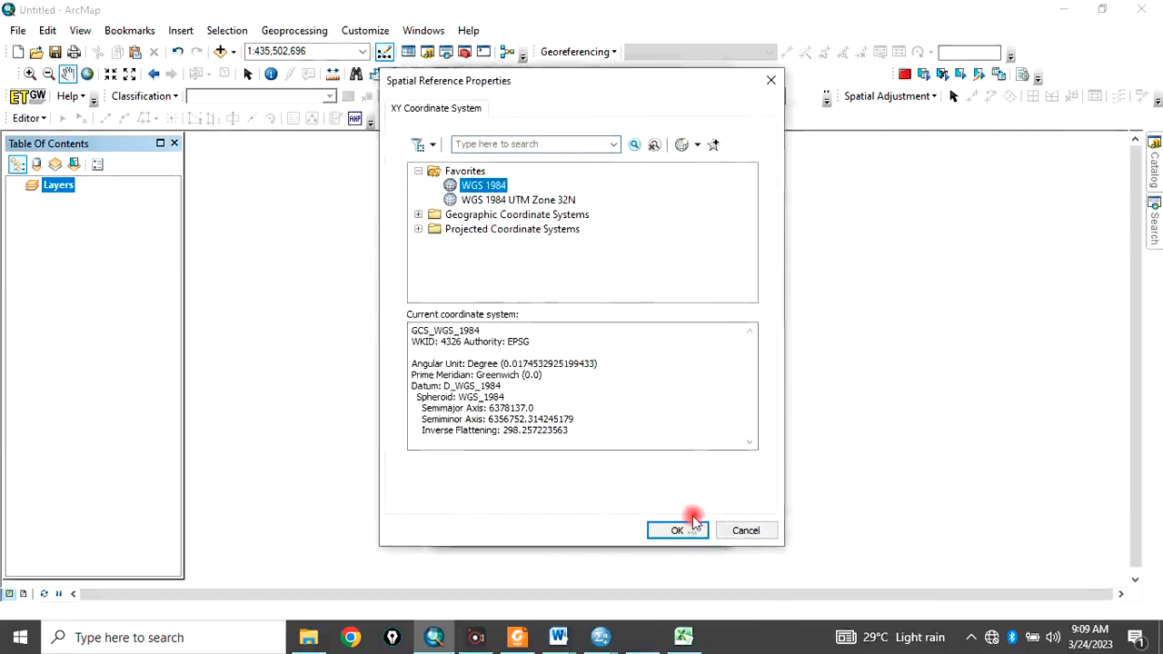
{"action": "left_click", "coordinate": [677, 529]}
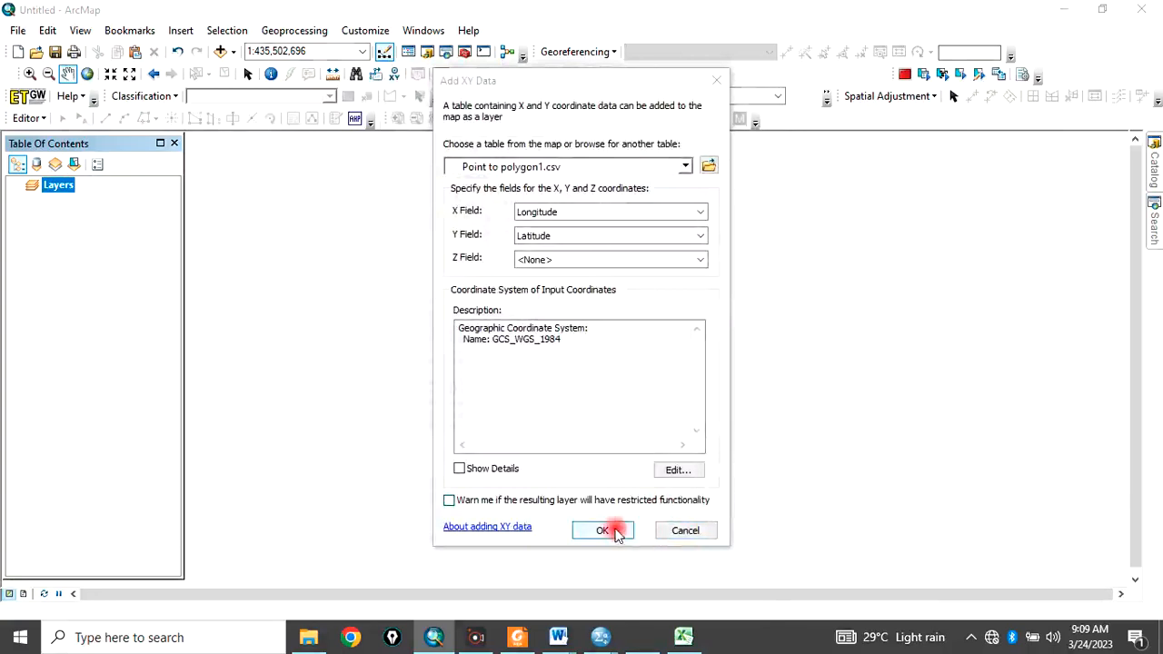
{"action": "left_click", "coordinate": [602, 530]}
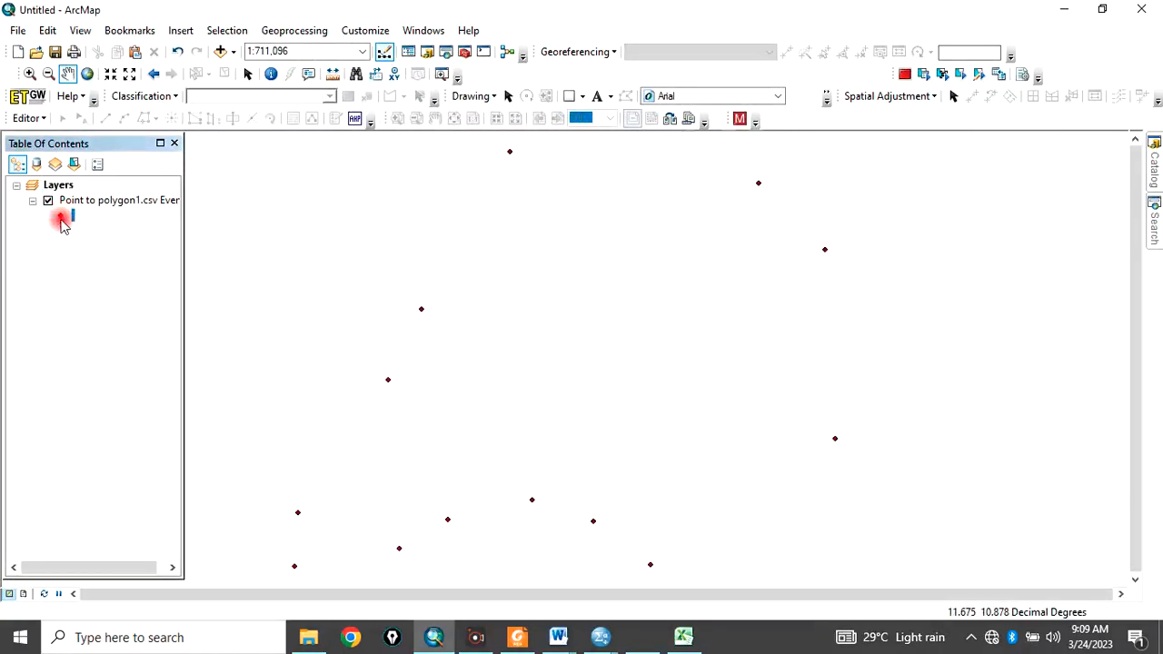
- Change the point symbol to larger red circles
{"action": "left_click", "coordinate": [73, 215]}
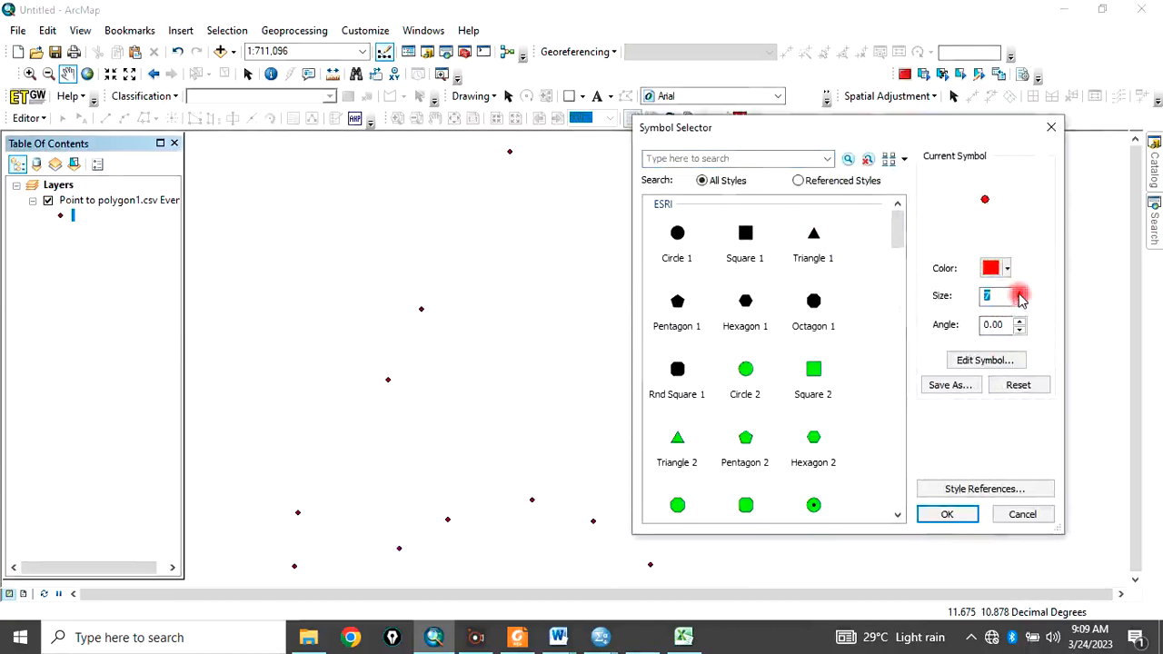
{"action": "left_click", "coordinate": [947, 514]}
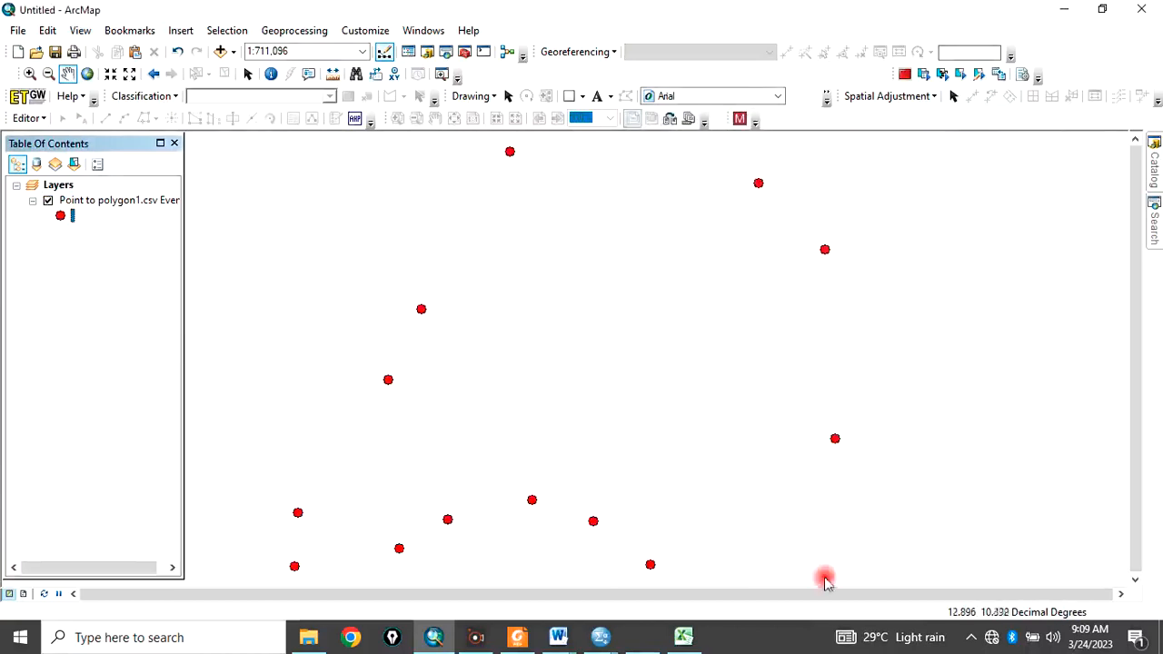
{"action": "mouse_move", "coordinate": [706, 582]}
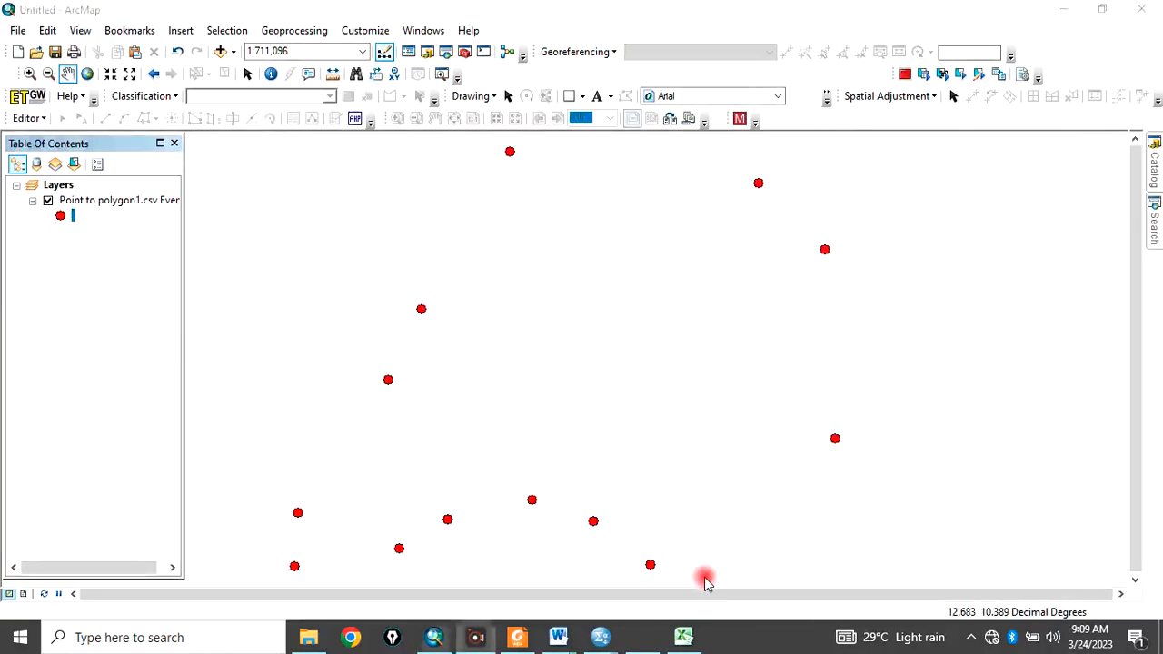
{"action": "mouse_move", "coordinate": [506, 161]}
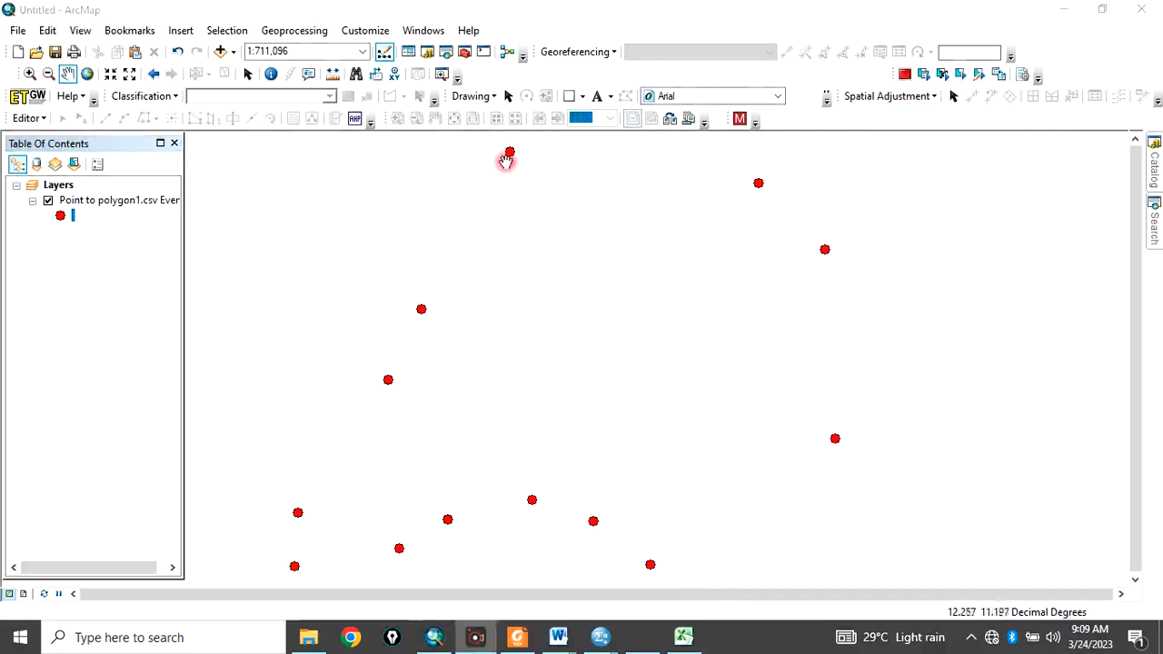
{"action": "mouse_move", "coordinate": [722, 184]}
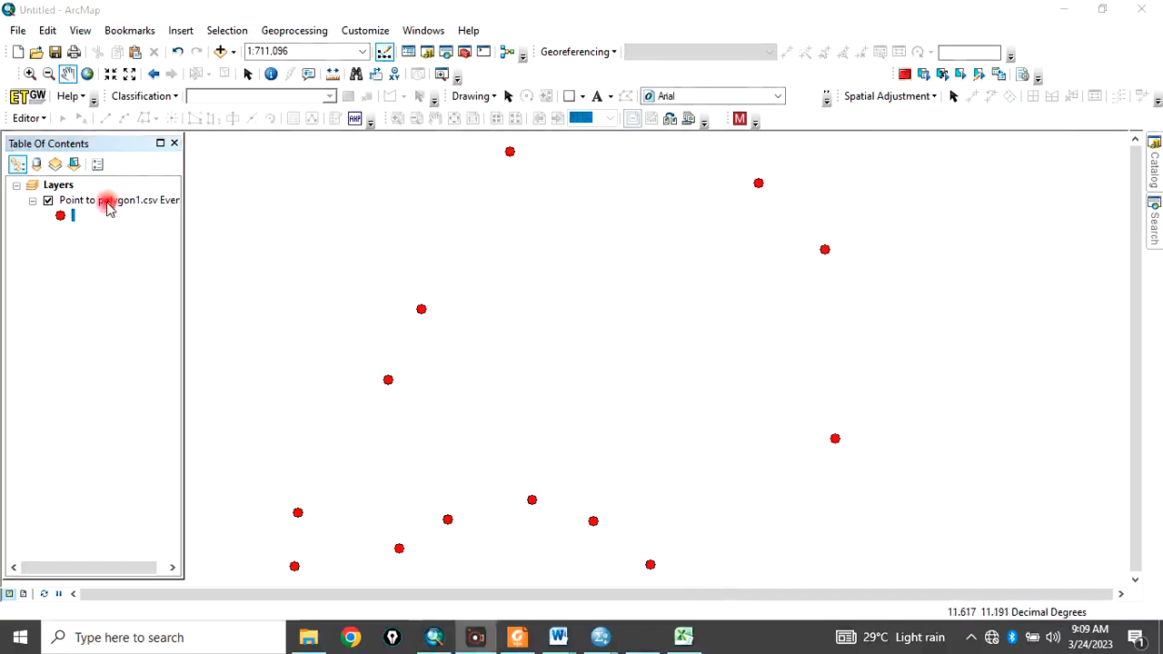
- Turn on labels using the S/N field in bold 16-point text
{"action": "right_click", "coordinate": [106, 200]}
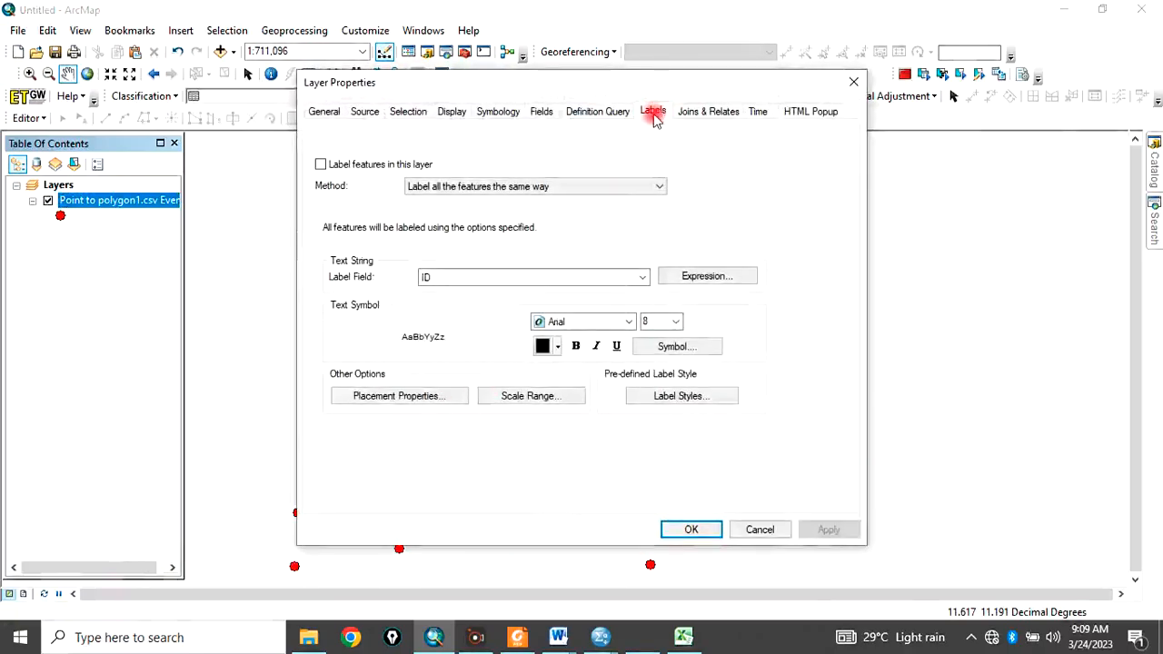
{"action": "left_click", "coordinate": [320, 164]}
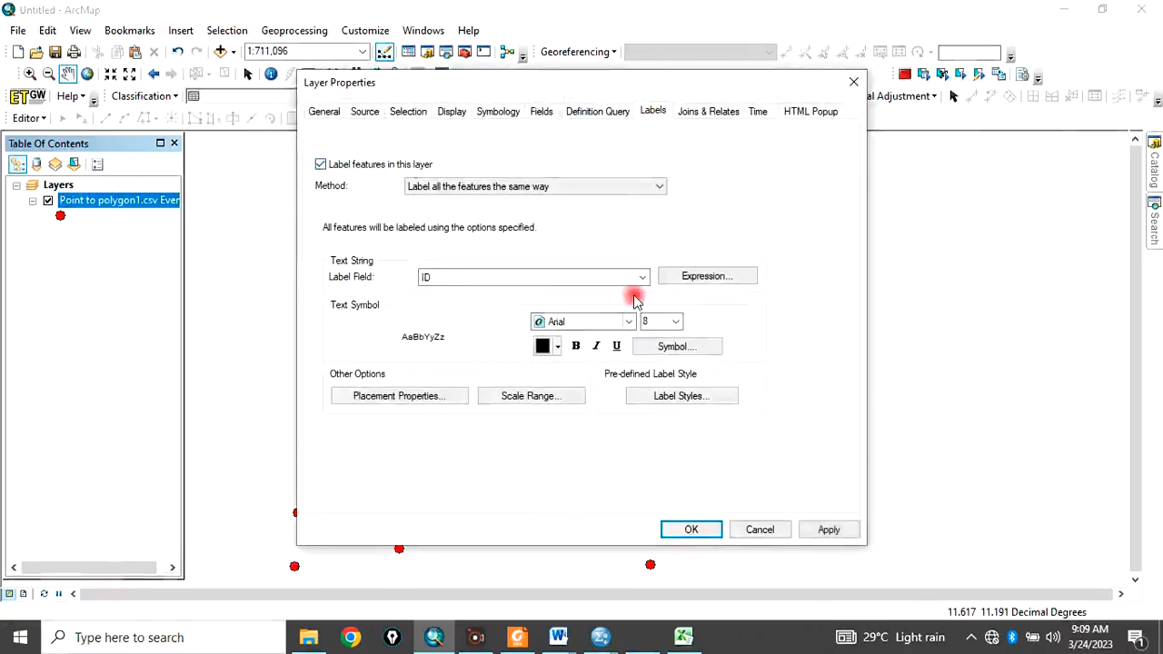
{"action": "left_click", "coordinate": [642, 276]}
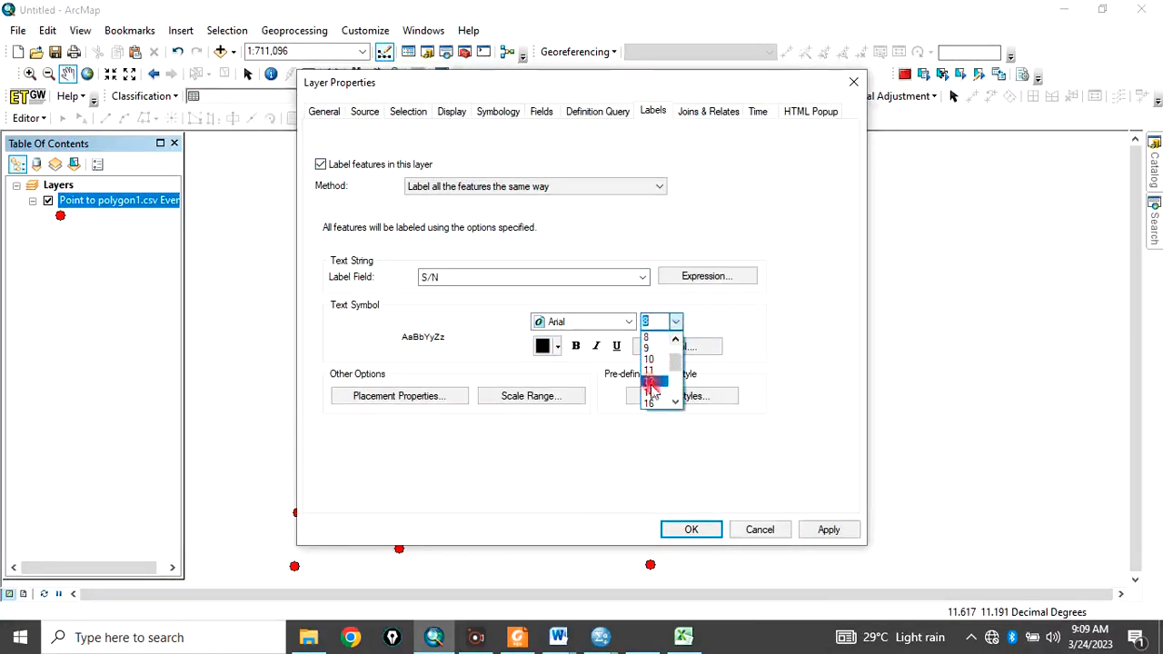
{"action": "left_click", "coordinate": [649, 401]}
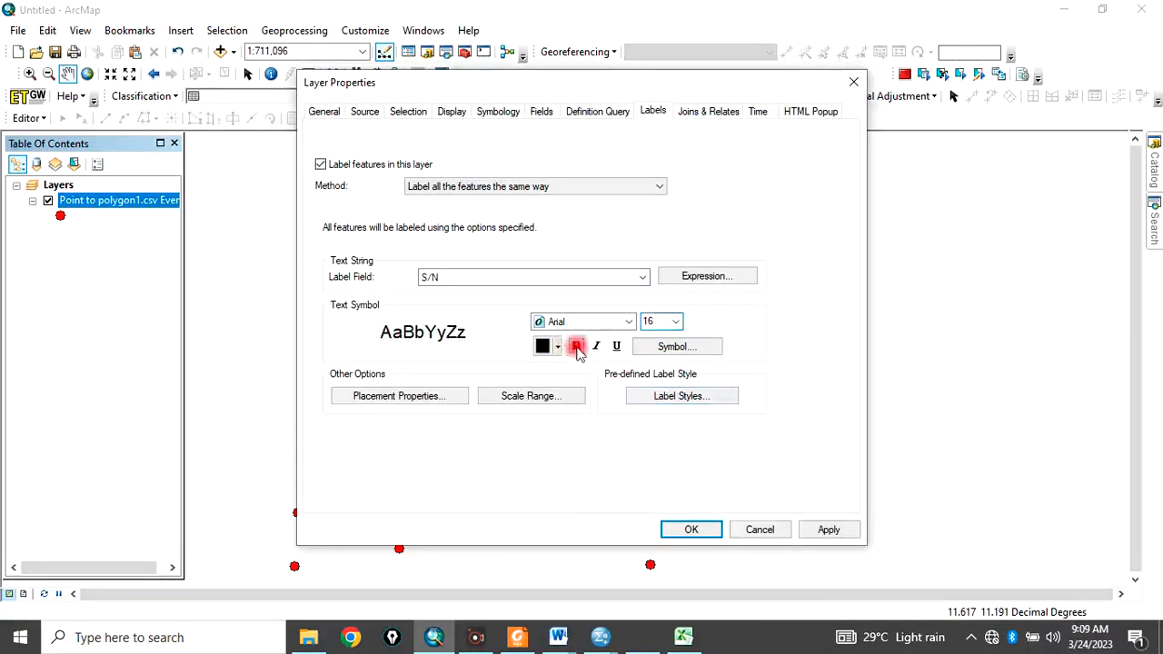
{"action": "left_click", "coordinate": [690, 529]}
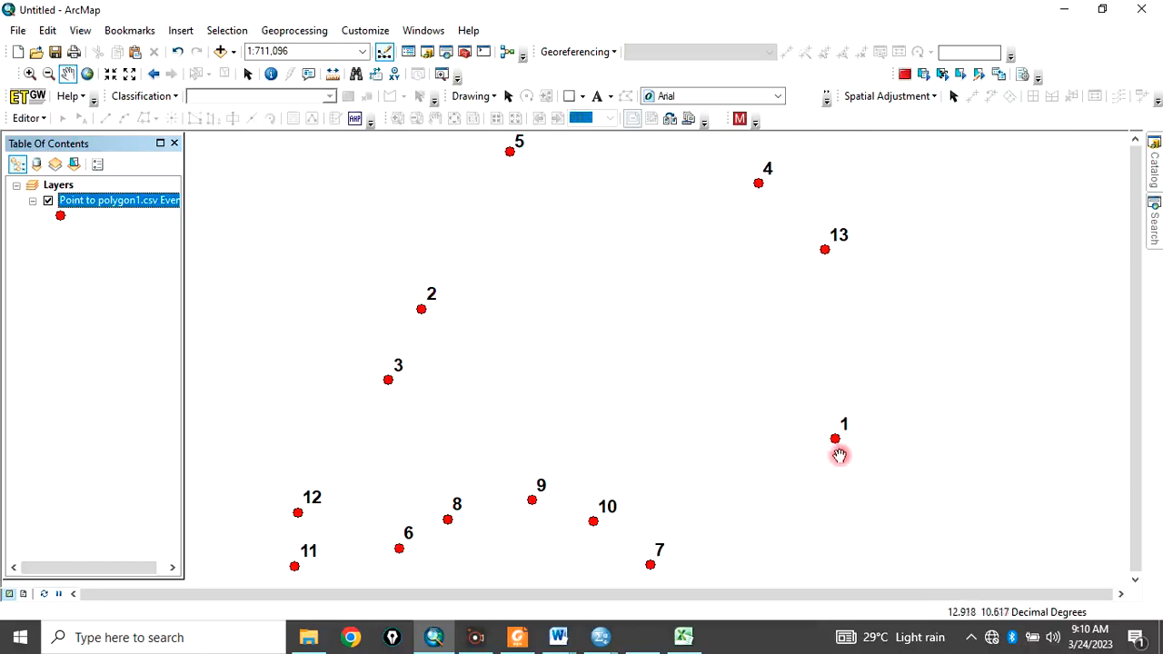
{"action": "mouse_move", "coordinate": [836, 422]}
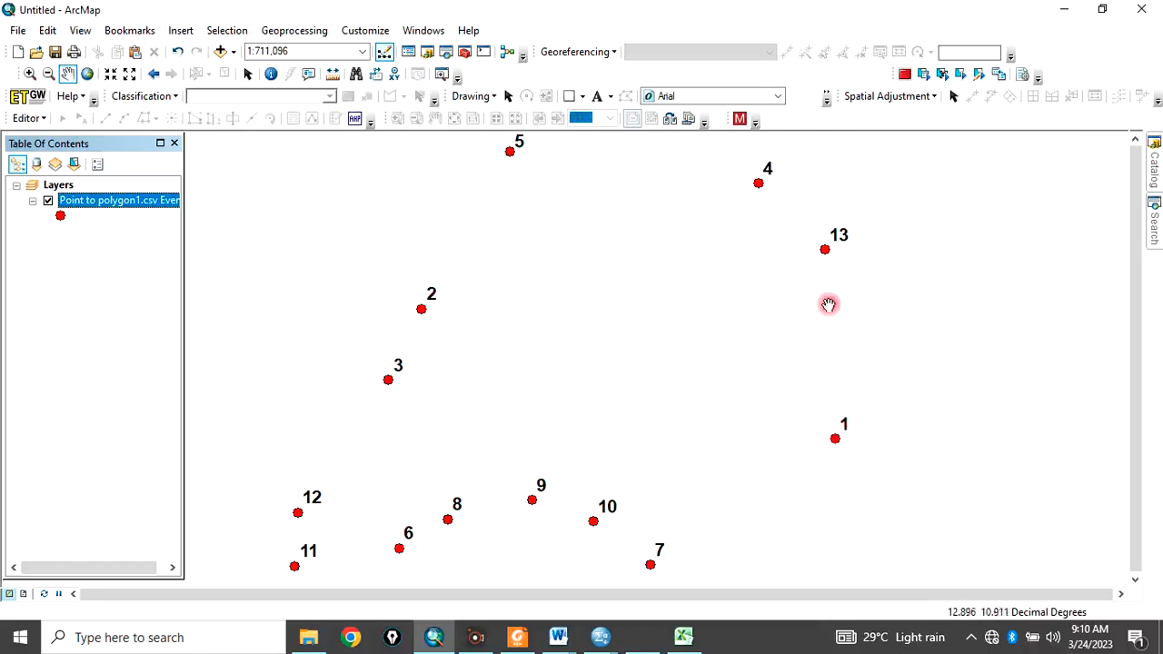
{"action": "mouse_move", "coordinate": [350, 510]}
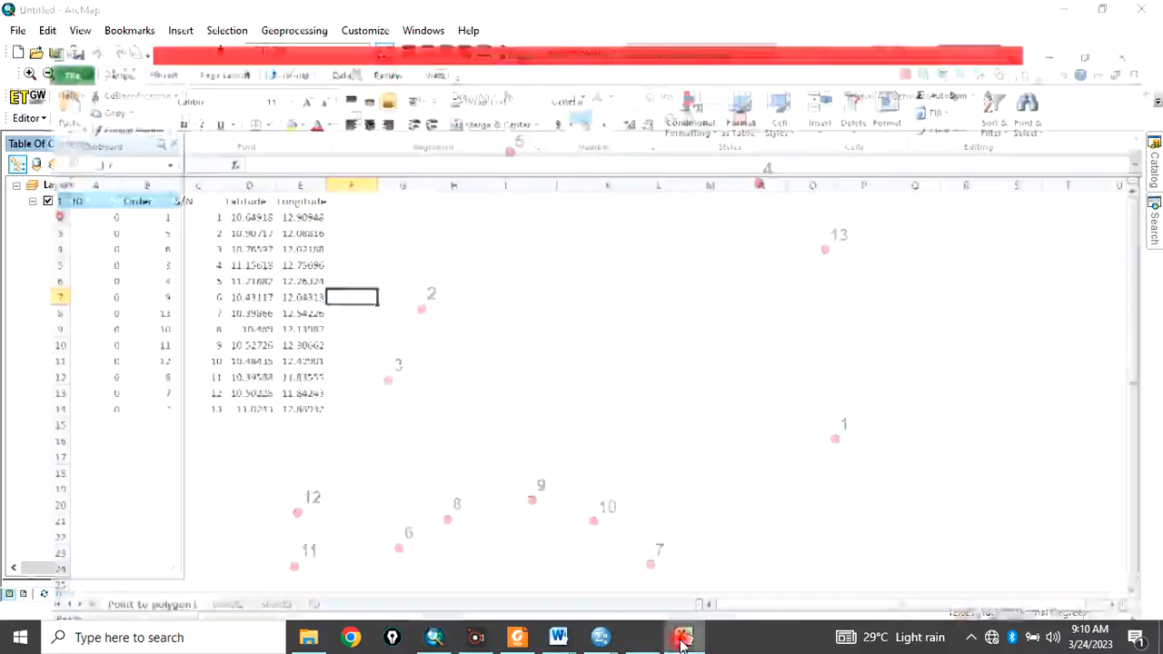
{"action": "left_click", "coordinate": [683, 636]}
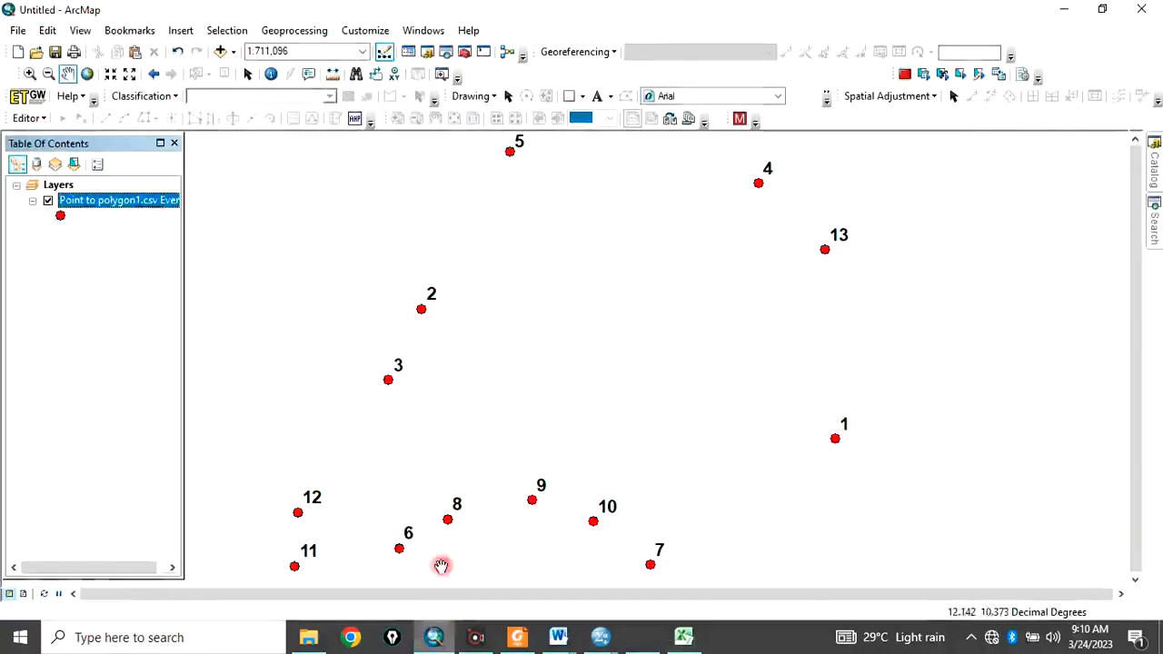
- Switch the label field to Order so points are numbered 1 to 13
{"action": "right_click", "coordinate": [118, 200]}
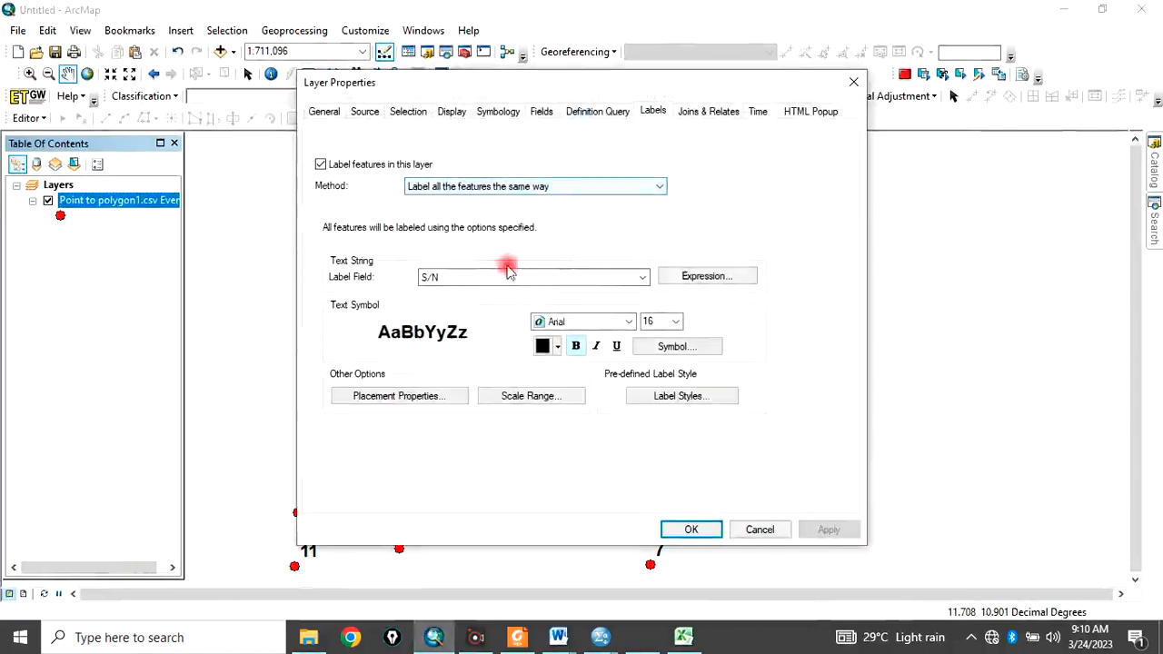
{"action": "left_click", "coordinate": [642, 276]}
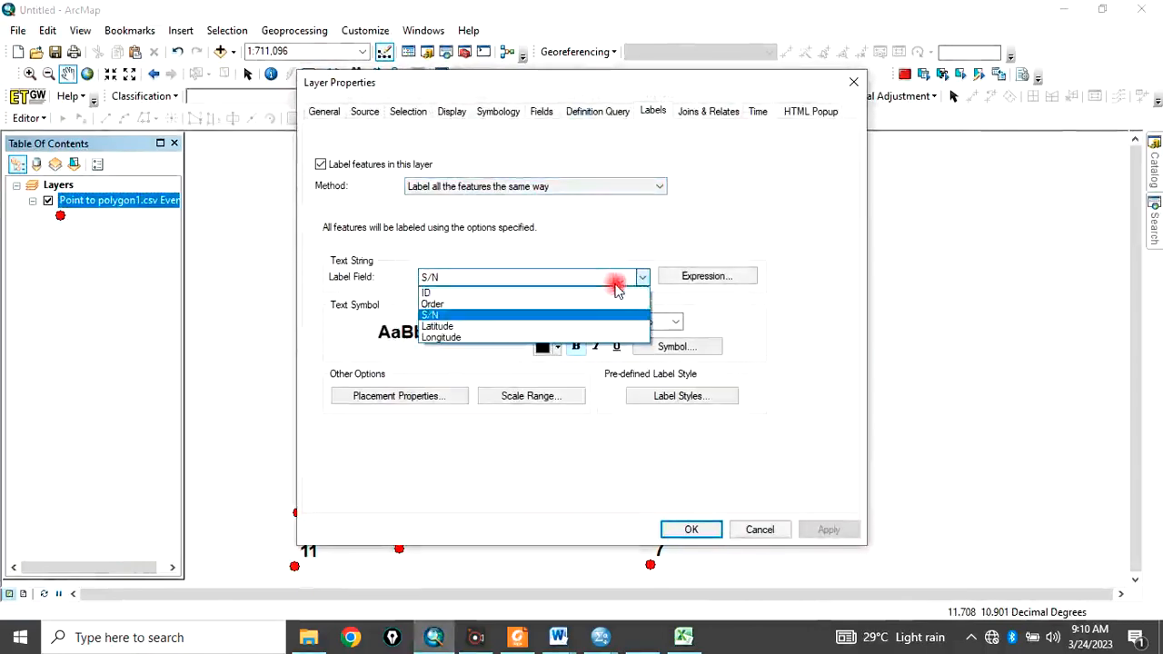
{"action": "left_click", "coordinate": [432, 303]}
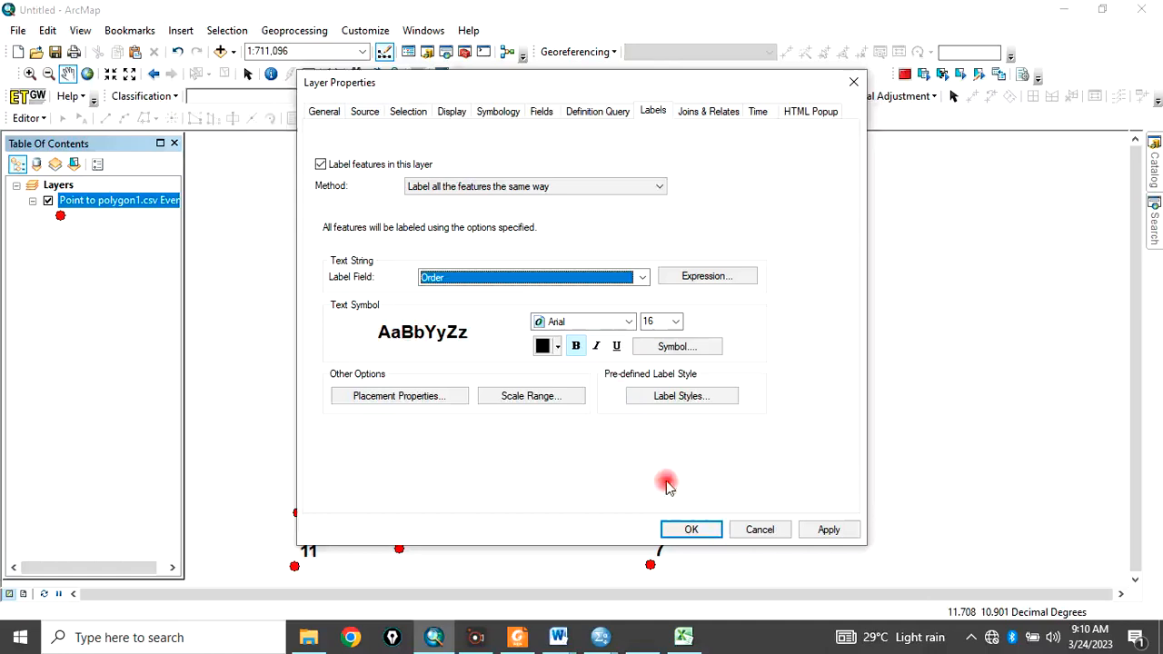
{"action": "left_click", "coordinate": [691, 529]}
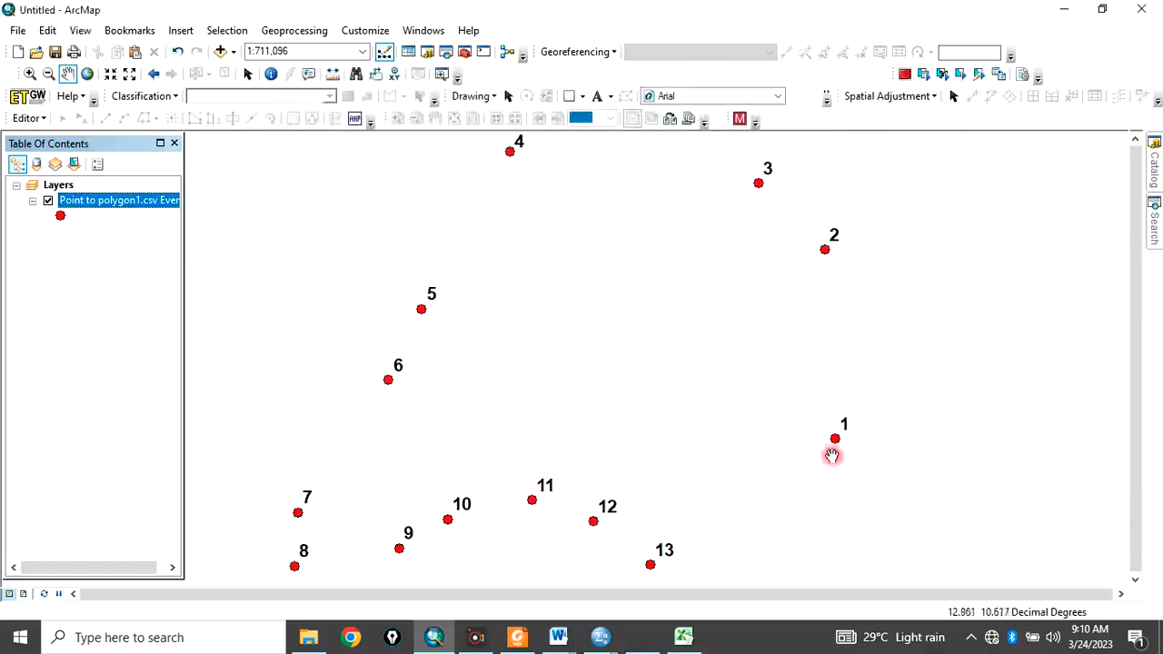
{"action": "mouse_move", "coordinate": [748, 181]}
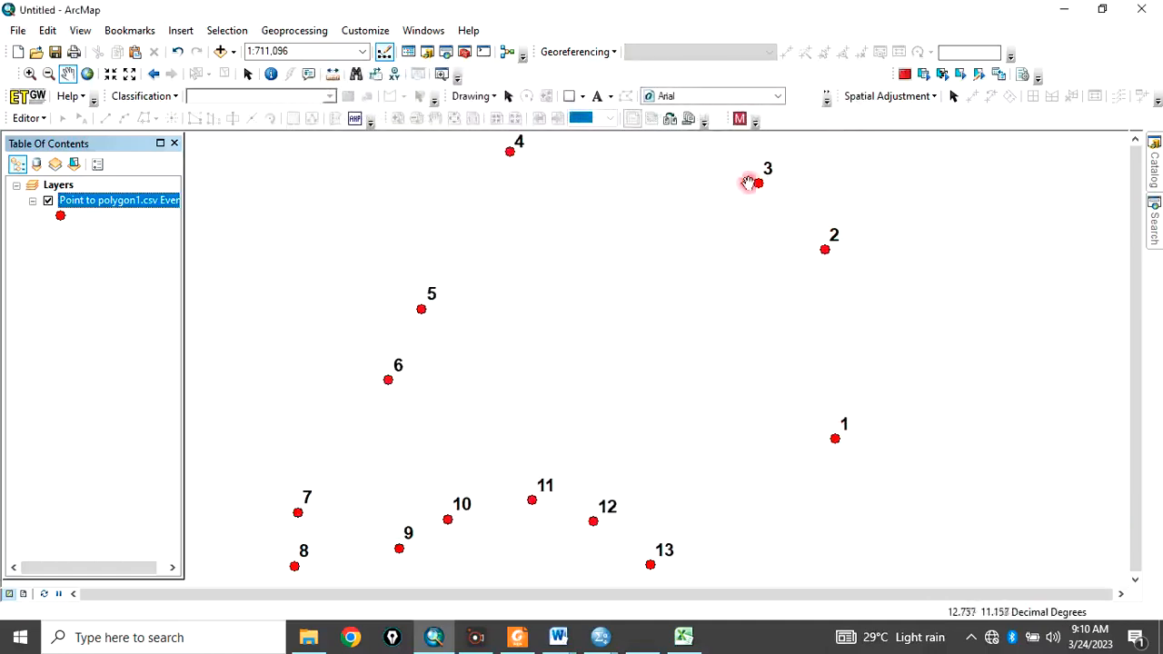
{"action": "mouse_move", "coordinate": [302, 497]}
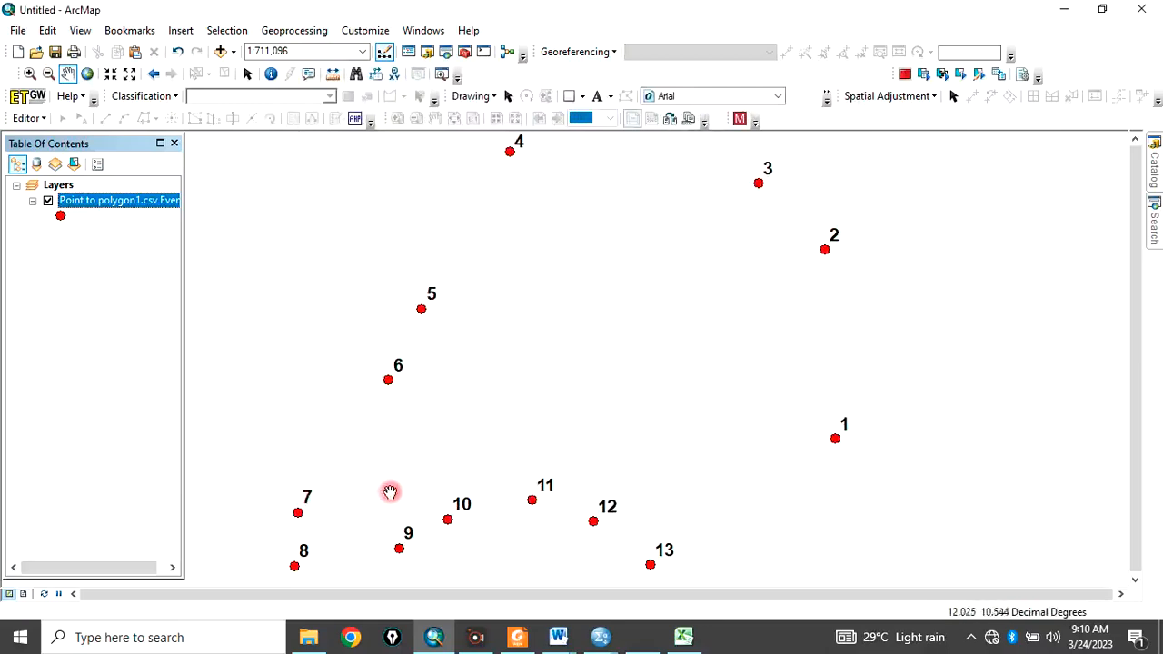
{"action": "mouse_move", "coordinate": [473, 183]}
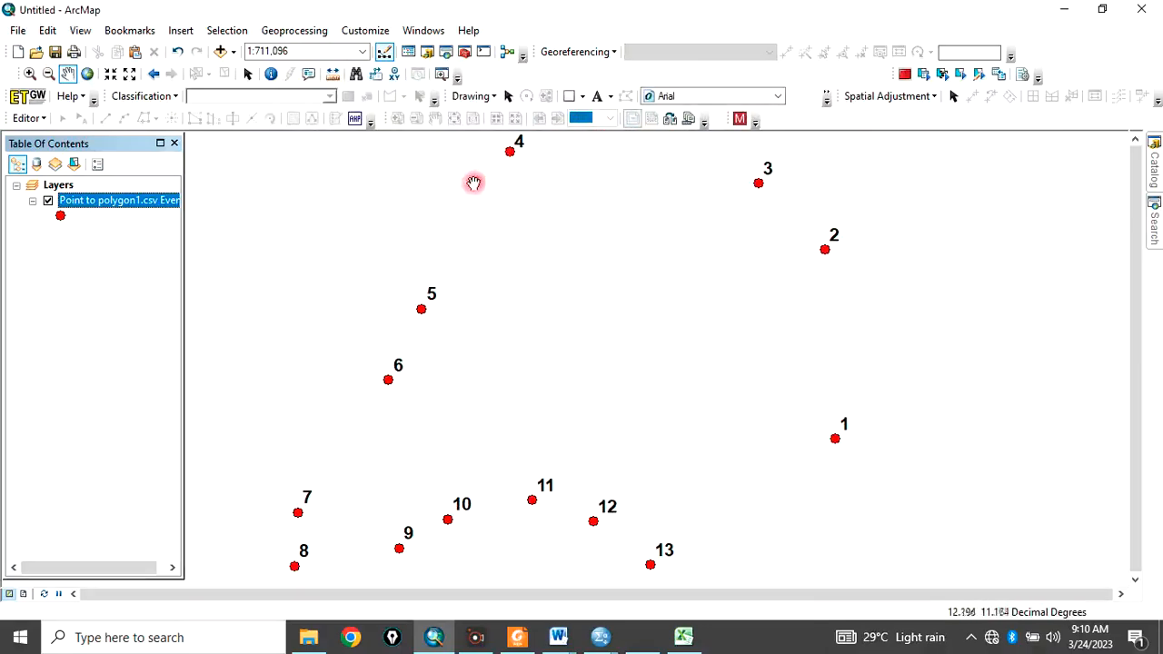
{"action": "mouse_move", "coordinate": [716, 542]}
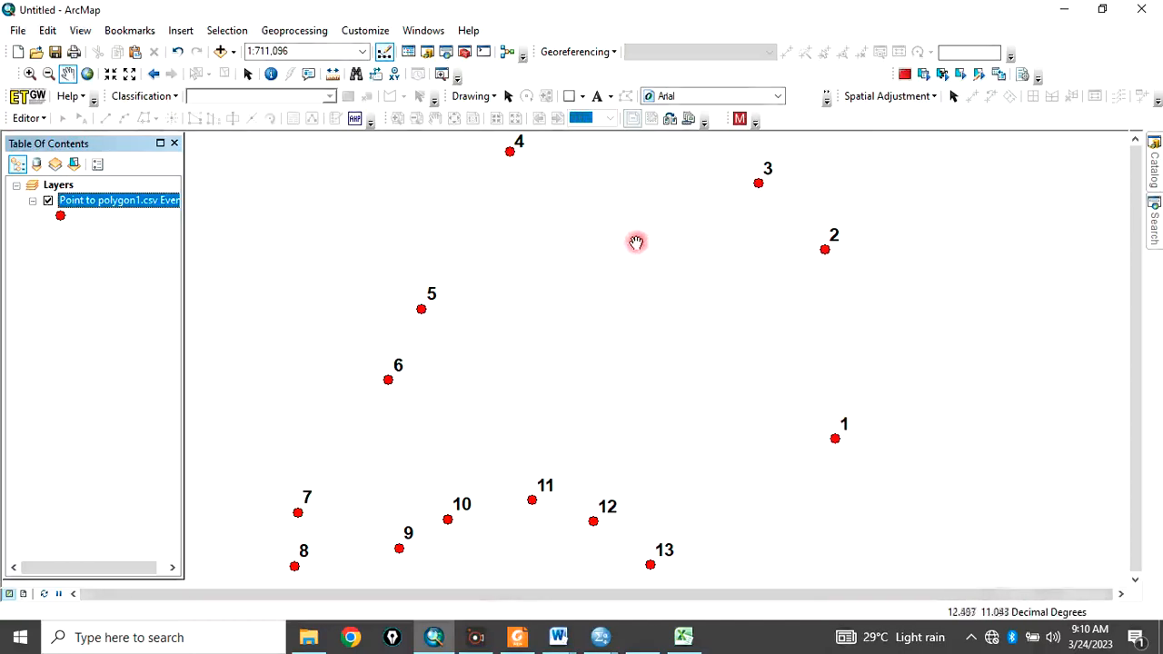
{"action": "mouse_move", "coordinate": [788, 442]}
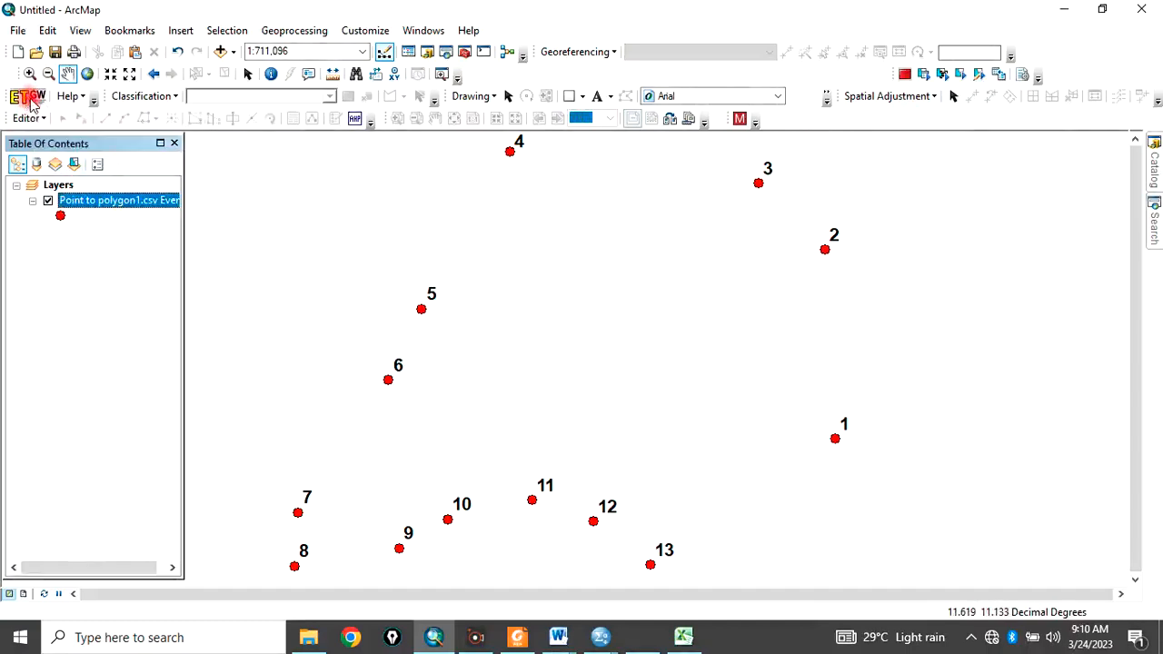
- Open the Convert > Point to Polygon tool in ET GeoWizards
{"action": "left_click", "coordinate": [20, 96]}
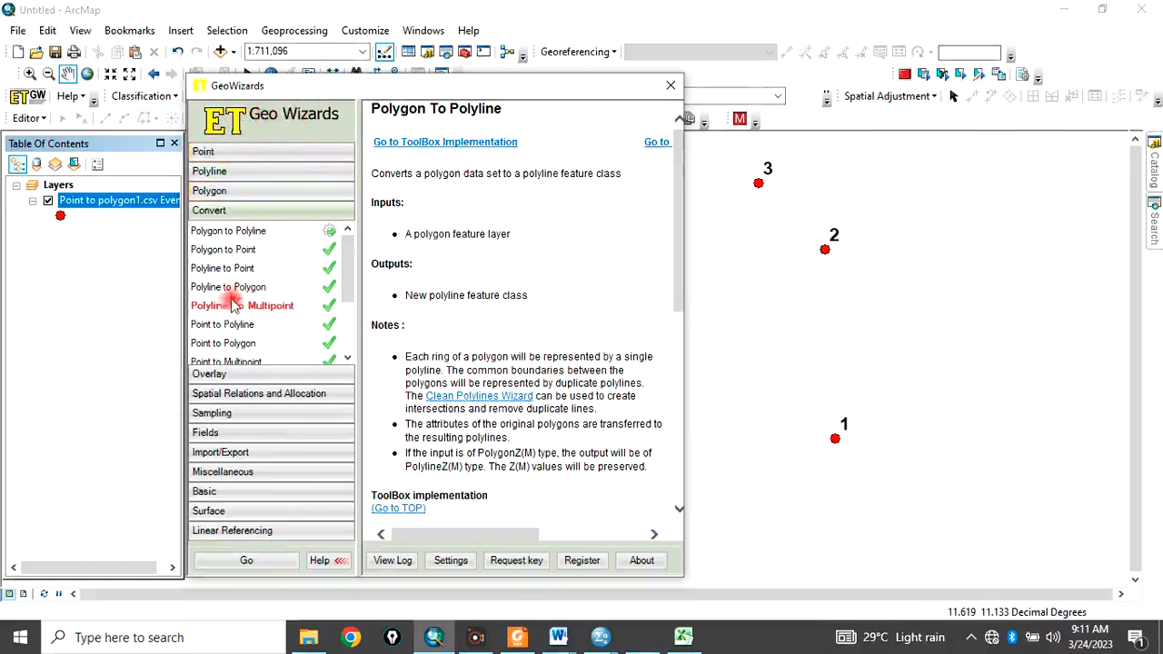
{"action": "mouse_move", "coordinate": [259, 348]}
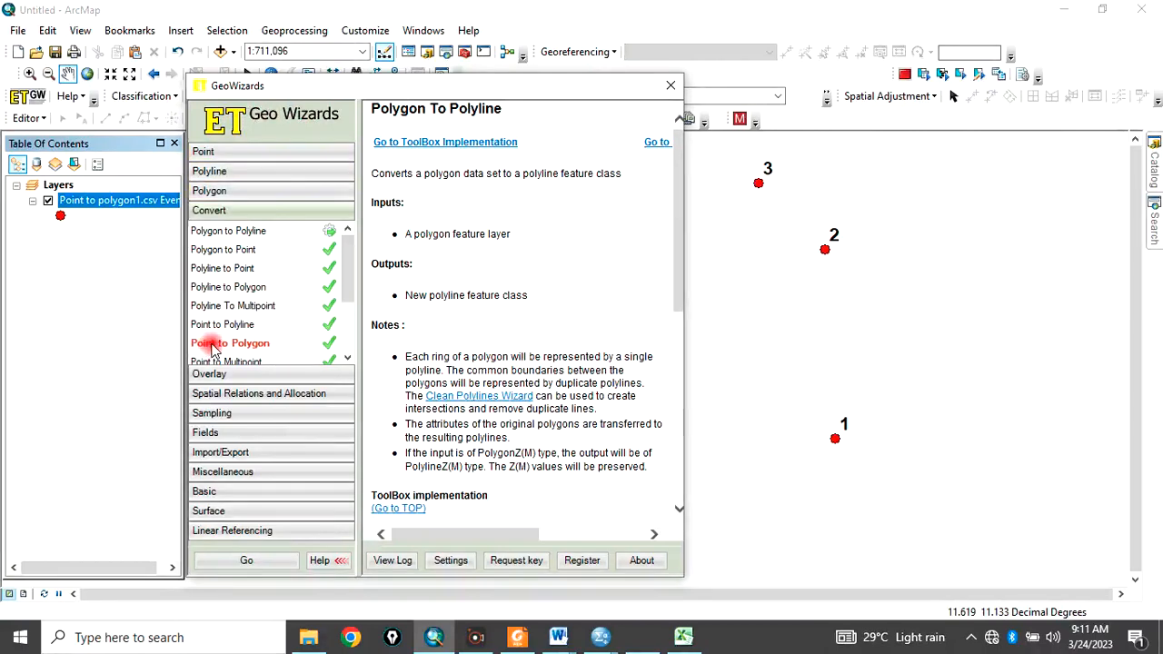
{"action": "left_click", "coordinate": [230, 343]}
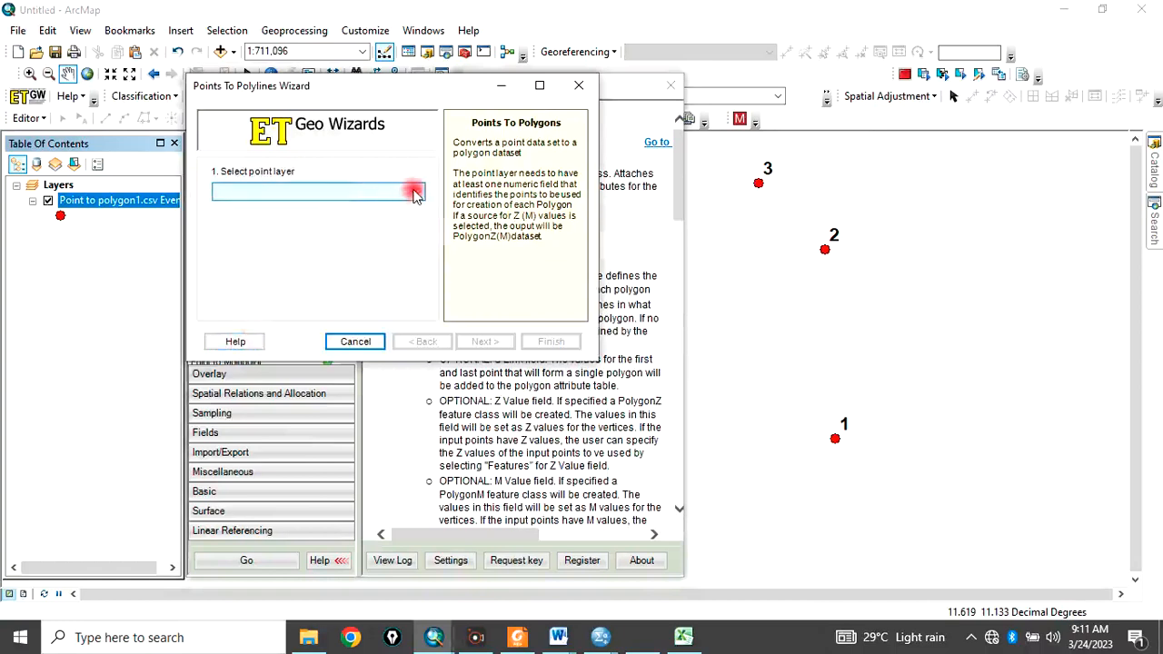
- Use the Point to polygon1.csv Events layer as input and save output as Polygon, replacing it
{"action": "left_click", "coordinate": [416, 191]}
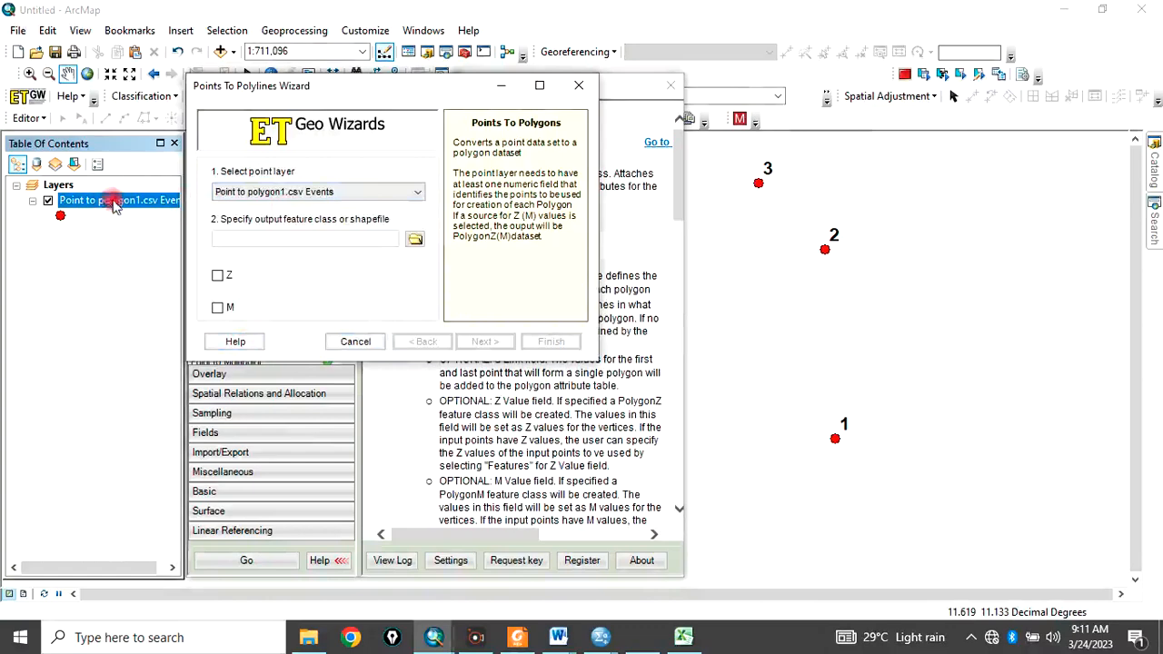
{"action": "left_click", "coordinate": [415, 239]}
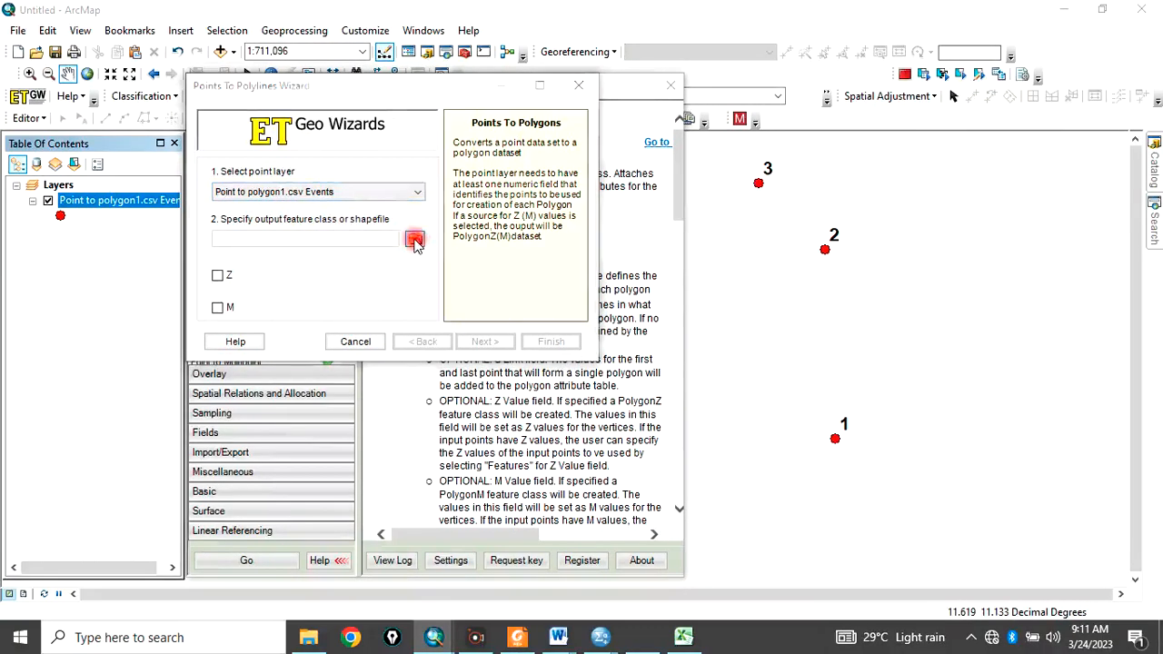
{"action": "left_click", "coordinate": [415, 239]}
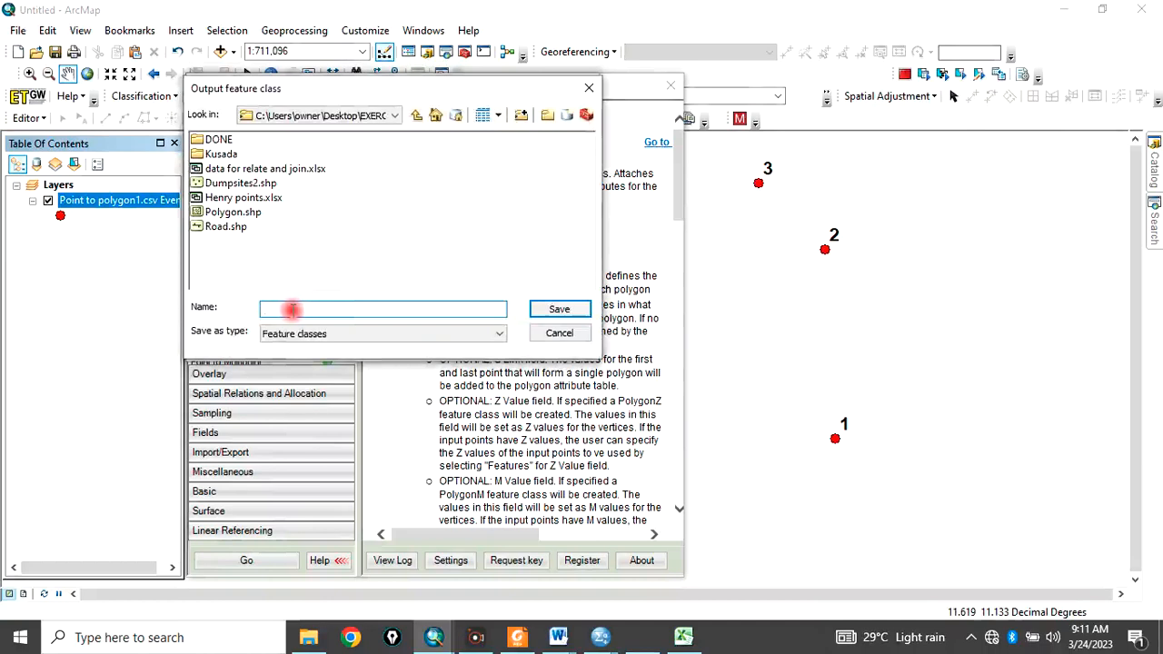
{"action": "type", "text": "Point to polygon"}
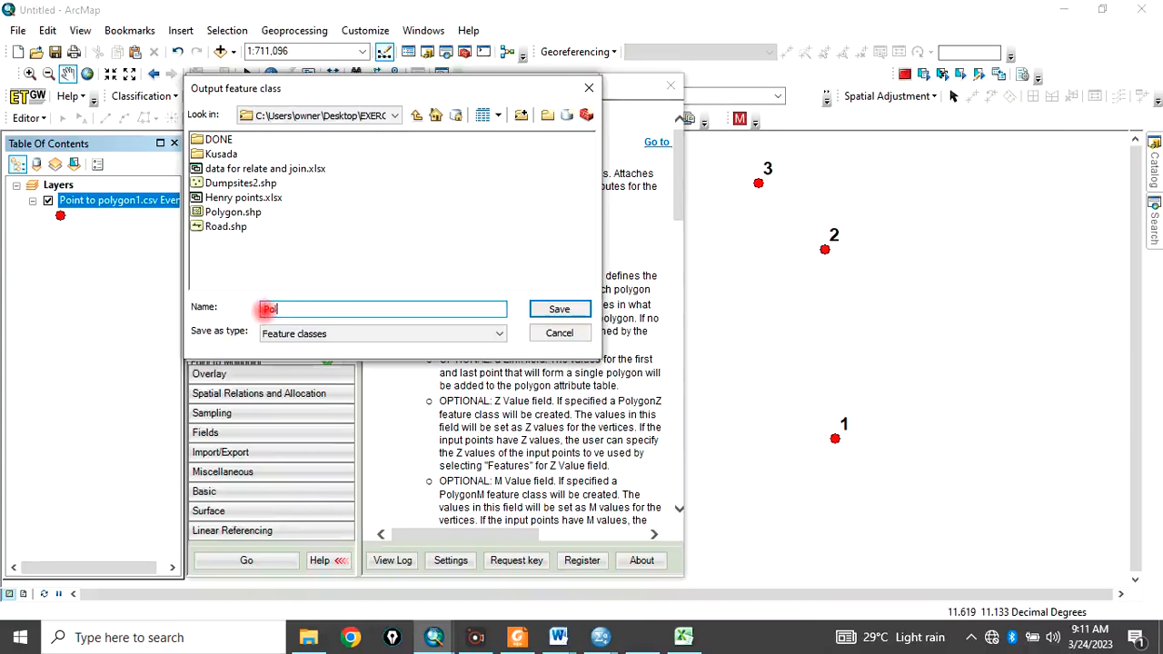
{"action": "type", "text": "ygo"}
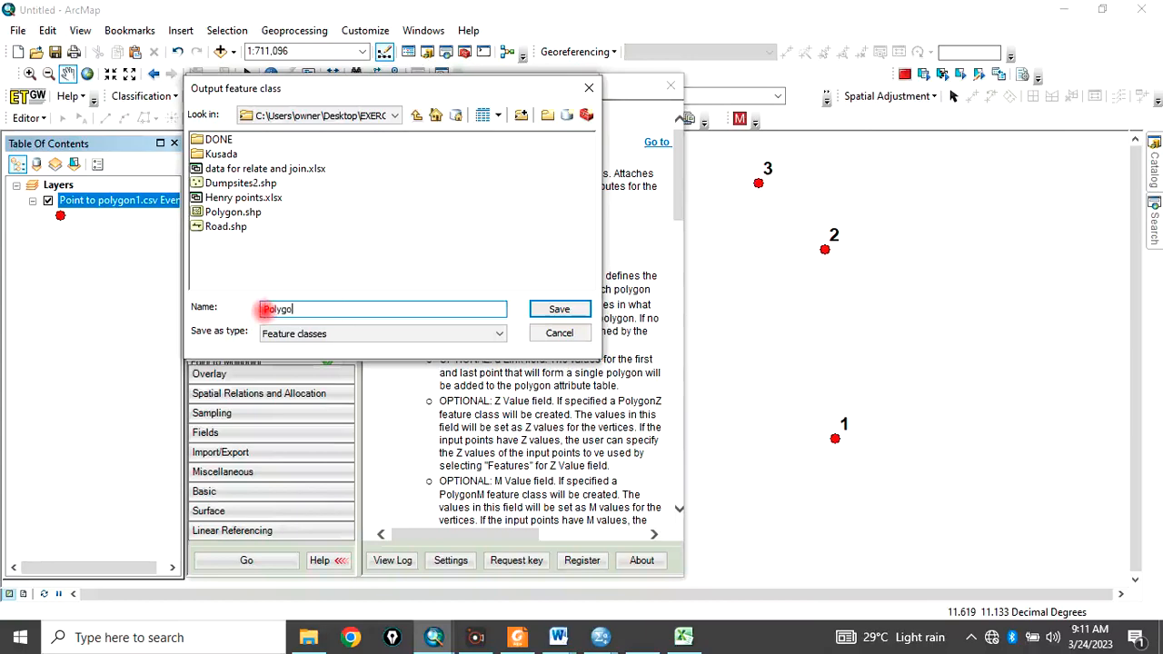
{"action": "left_click", "coordinate": [559, 308]}
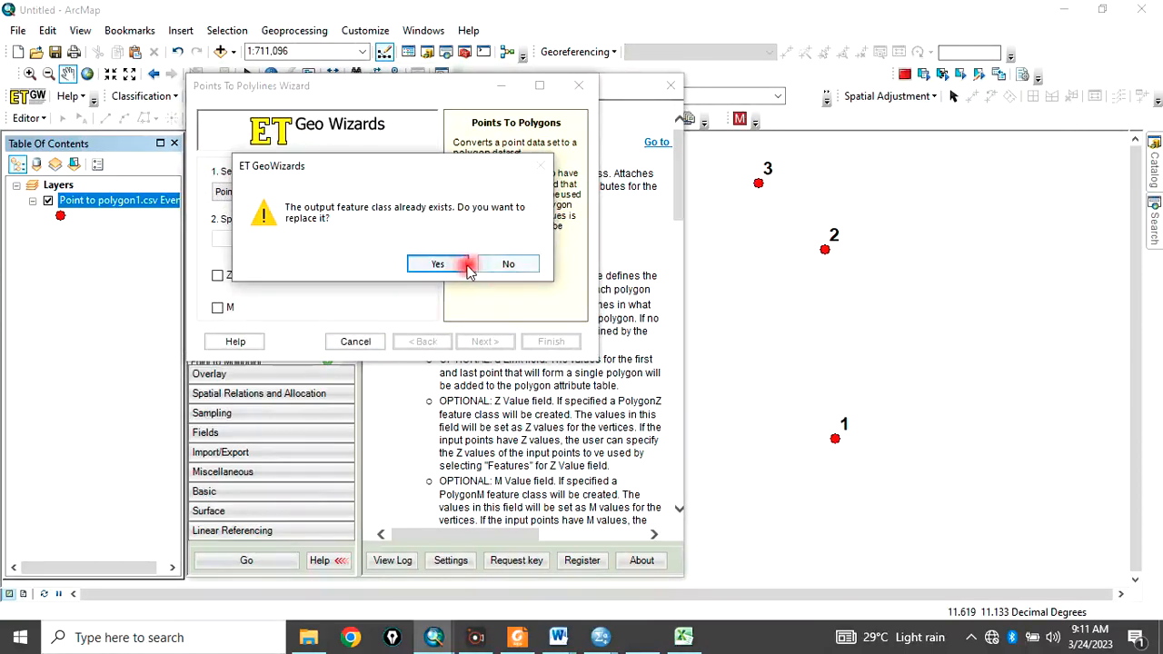
{"action": "left_click", "coordinate": [437, 264]}
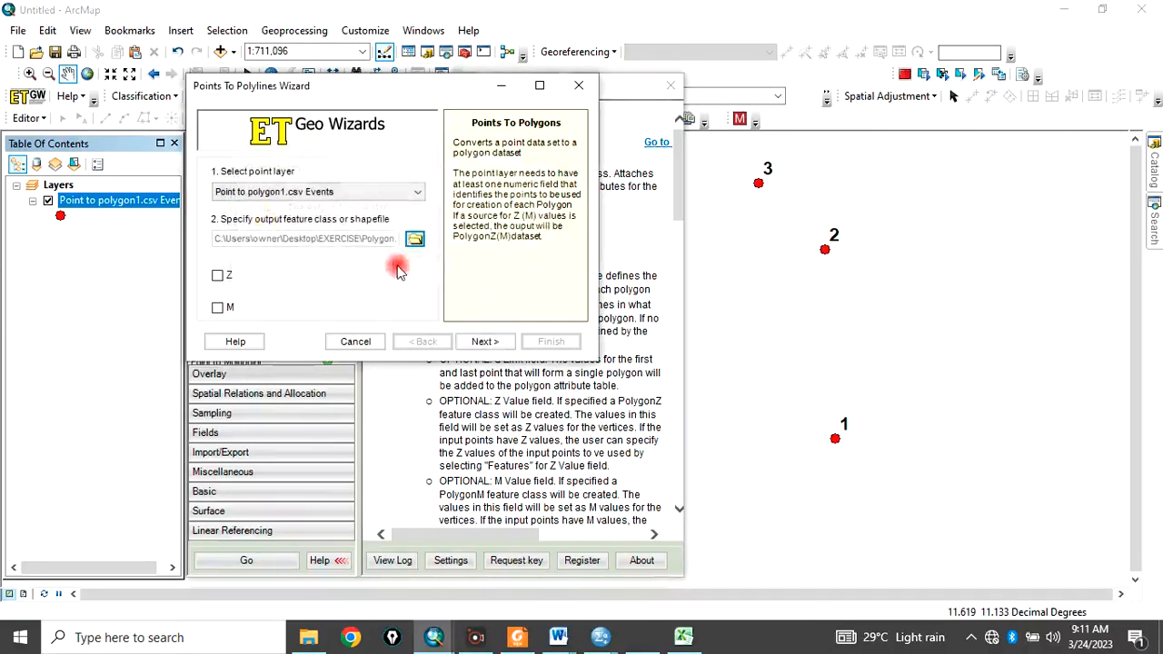
{"action": "left_click", "coordinate": [485, 340]}
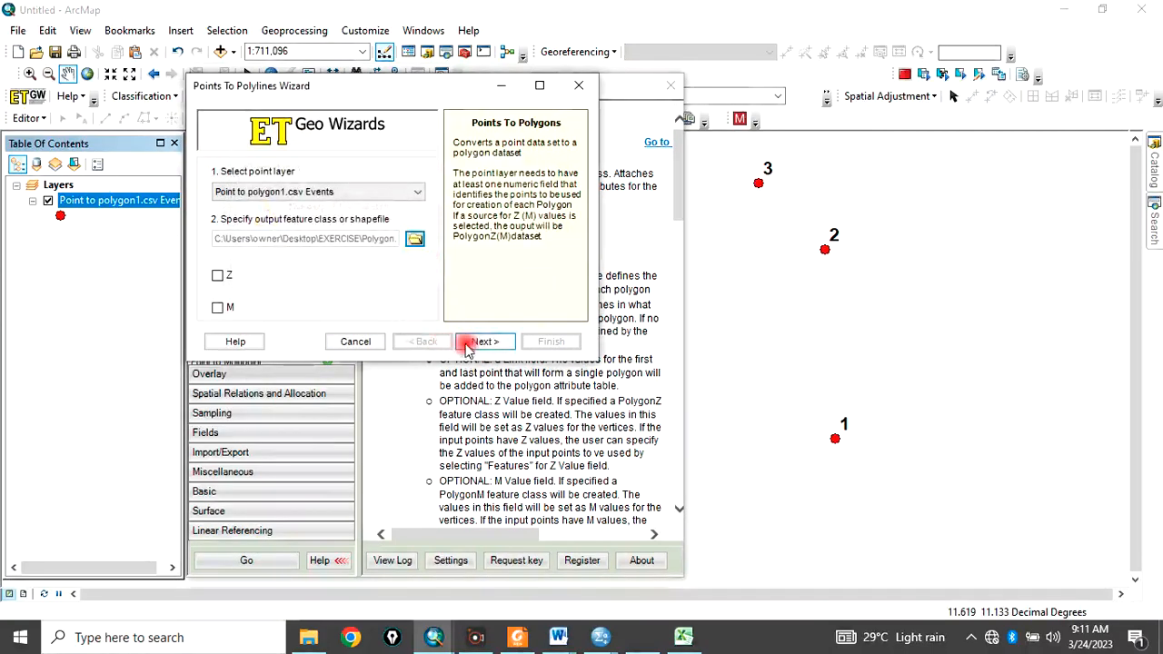
- Convert the points to a polygon using Order as the point order field and ID as polygon ID
{"action": "left_click", "coordinate": [484, 340]}
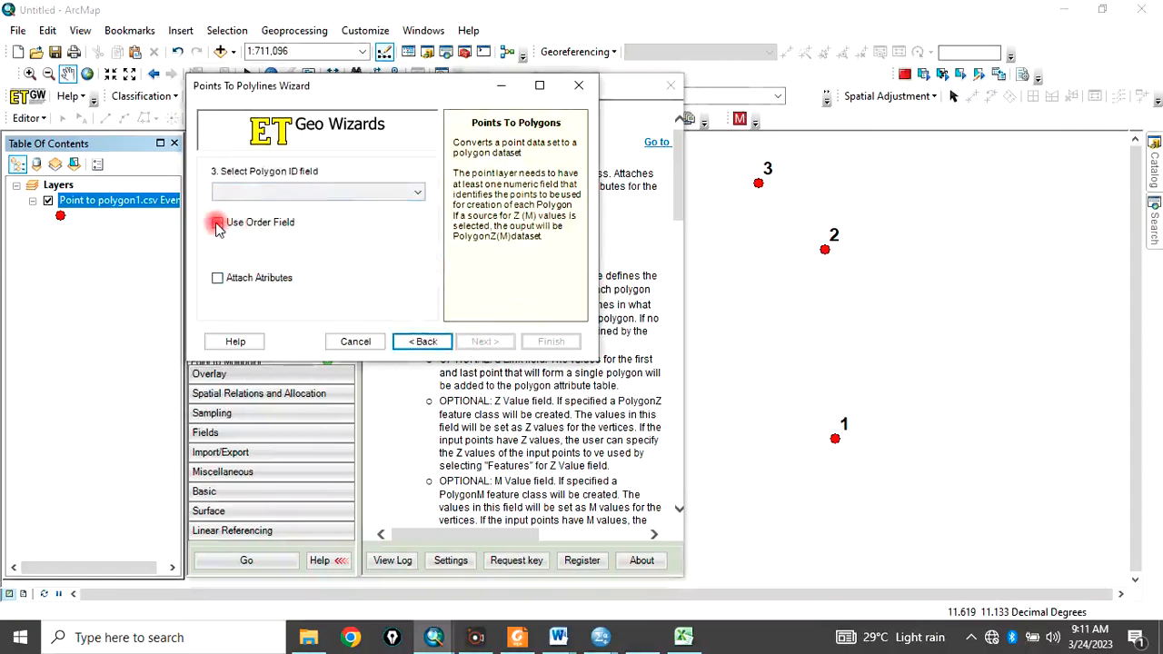
{"action": "left_click", "coordinate": [217, 223]}
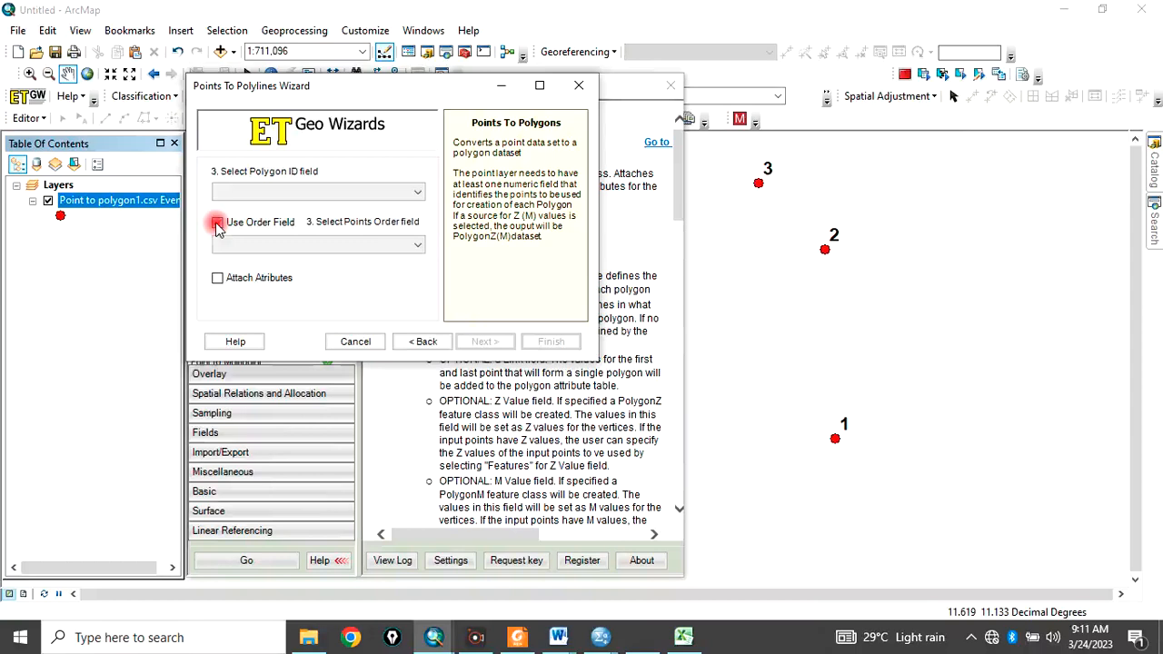
{"action": "left_click", "coordinate": [218, 222]}
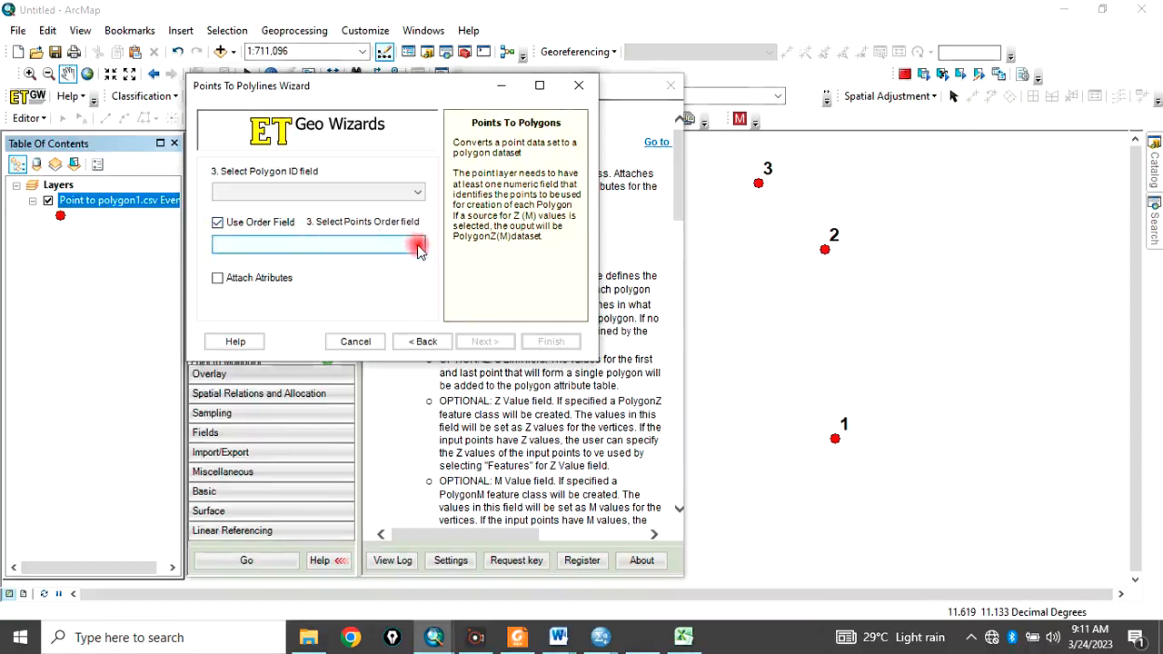
{"action": "left_click", "coordinate": [416, 244]}
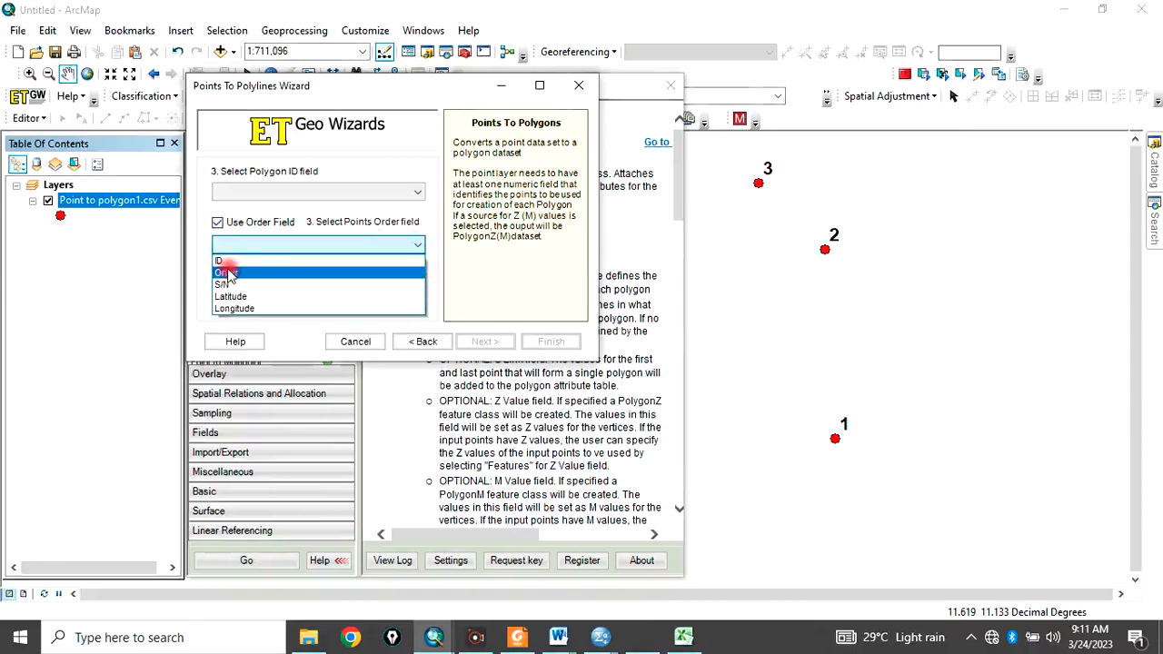
{"action": "left_click", "coordinate": [225, 272]}
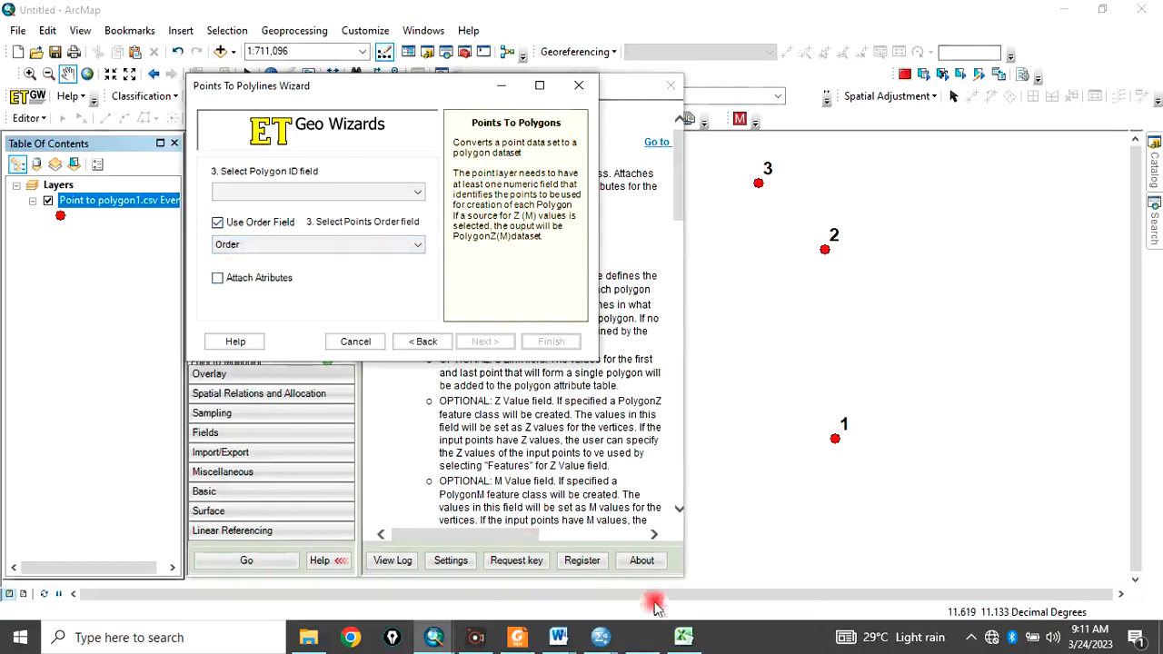
{"action": "left_click", "coordinate": [683, 636]}
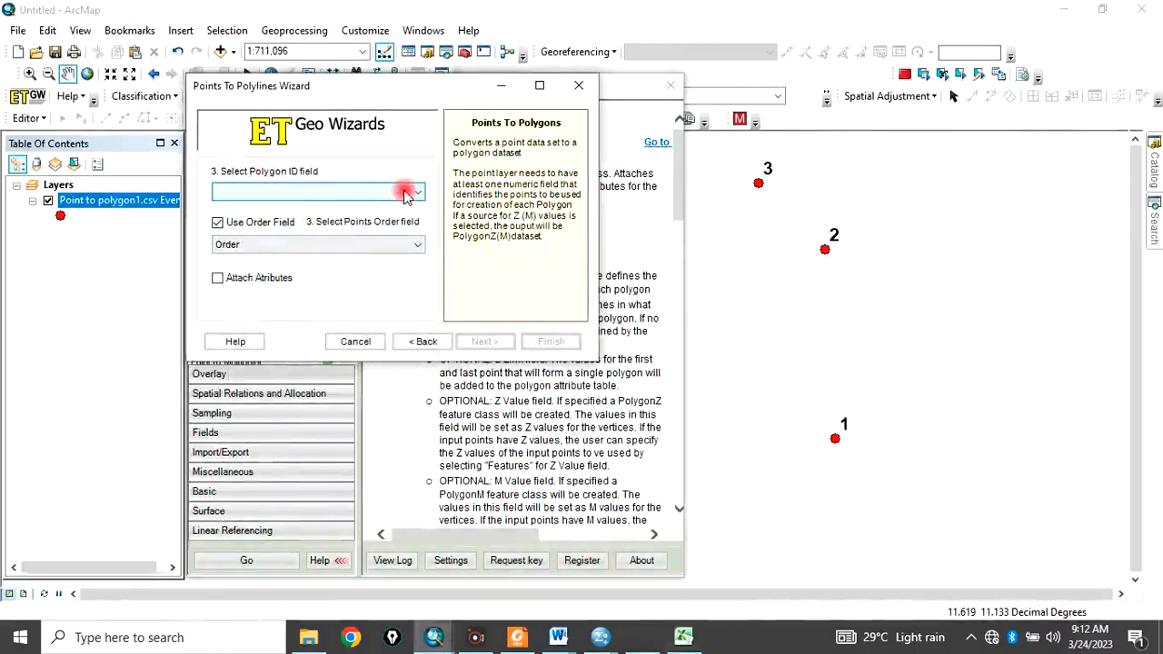
{"action": "left_click", "coordinate": [416, 191]}
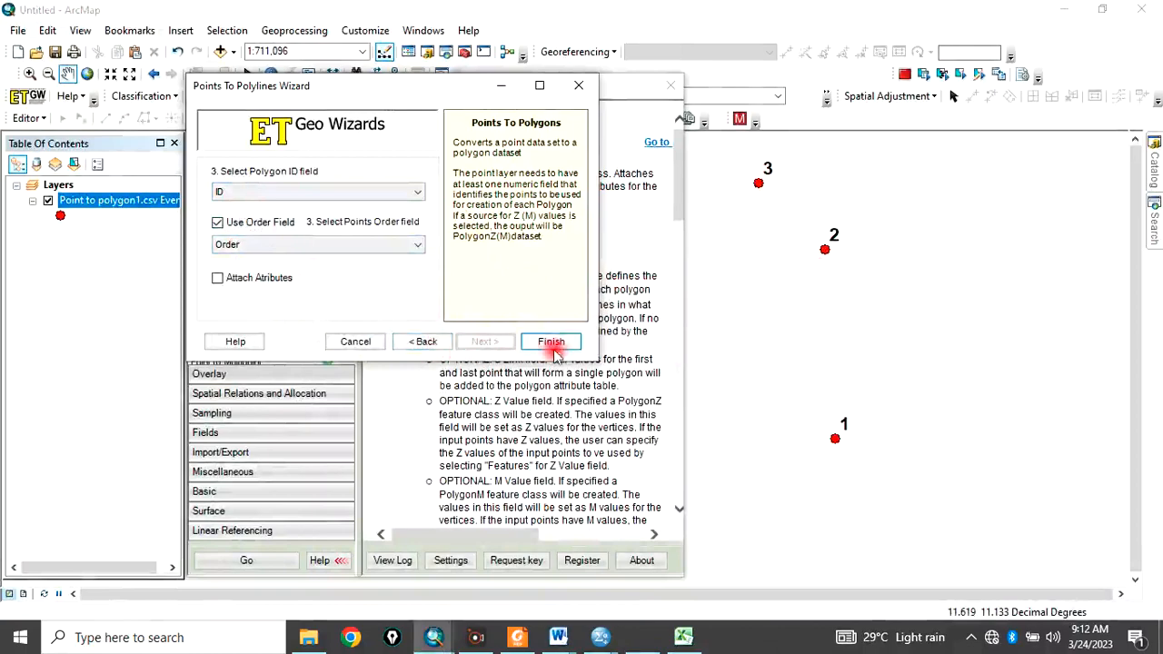
{"action": "left_click", "coordinate": [550, 340]}
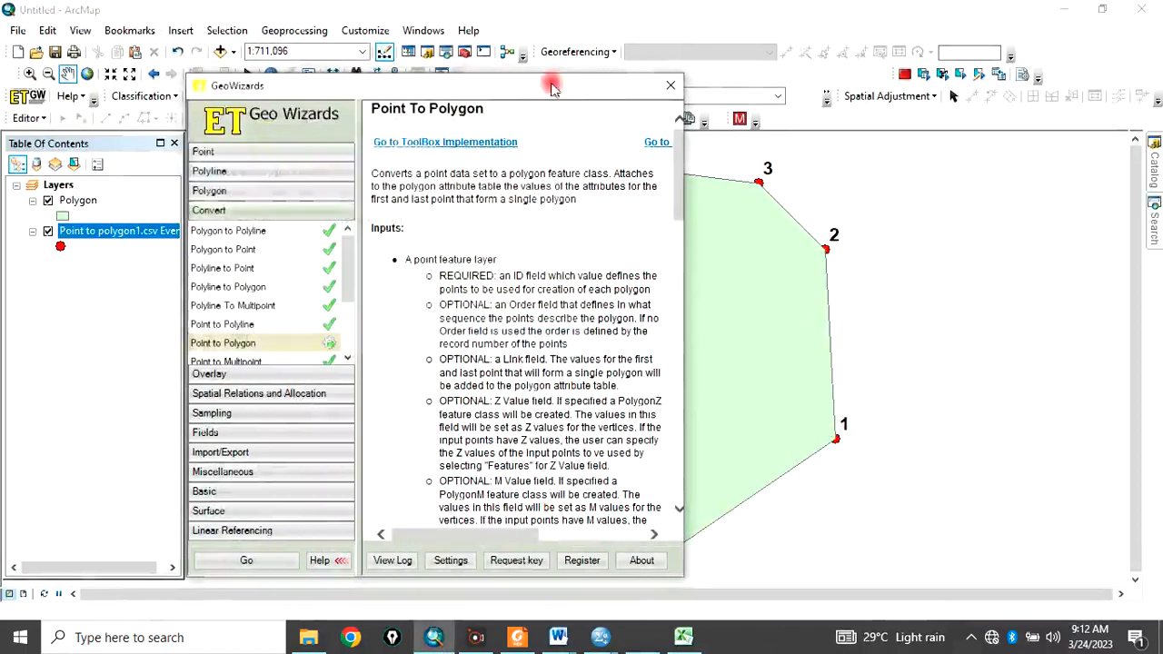
- Close GeoWizards and toggle the Polygon layer off and on to inspect the 13-point shape
{"action": "left_click", "coordinate": [671, 85]}
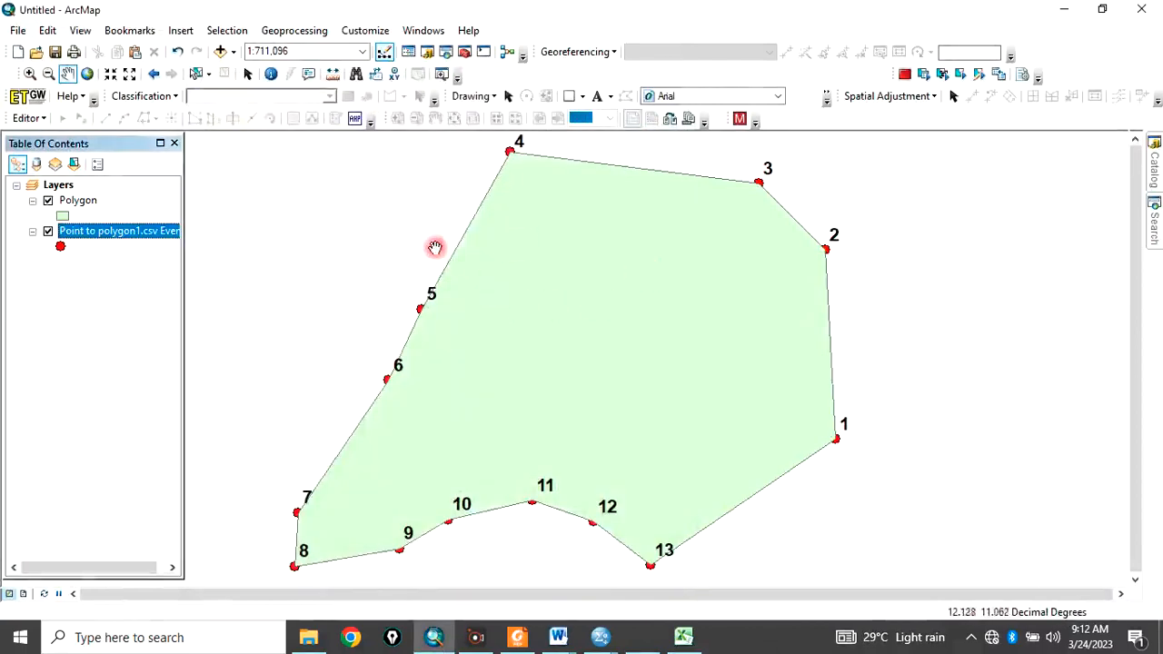
{"action": "mouse_move", "coordinate": [464, 189]}
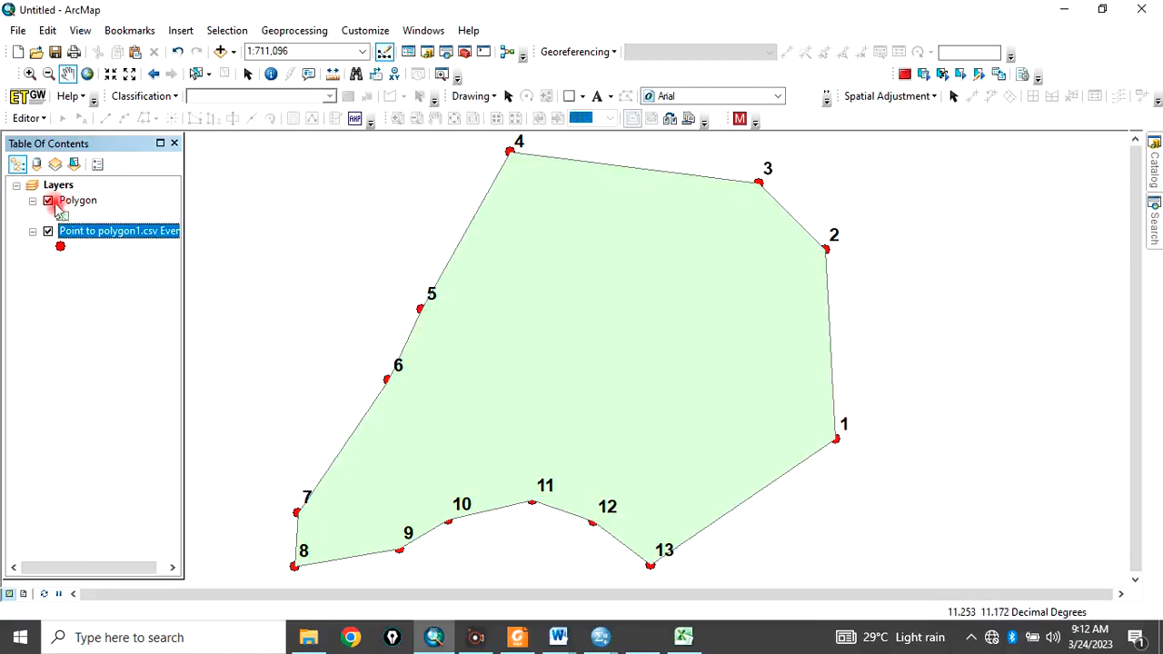
{"action": "left_click", "coordinate": [47, 200]}
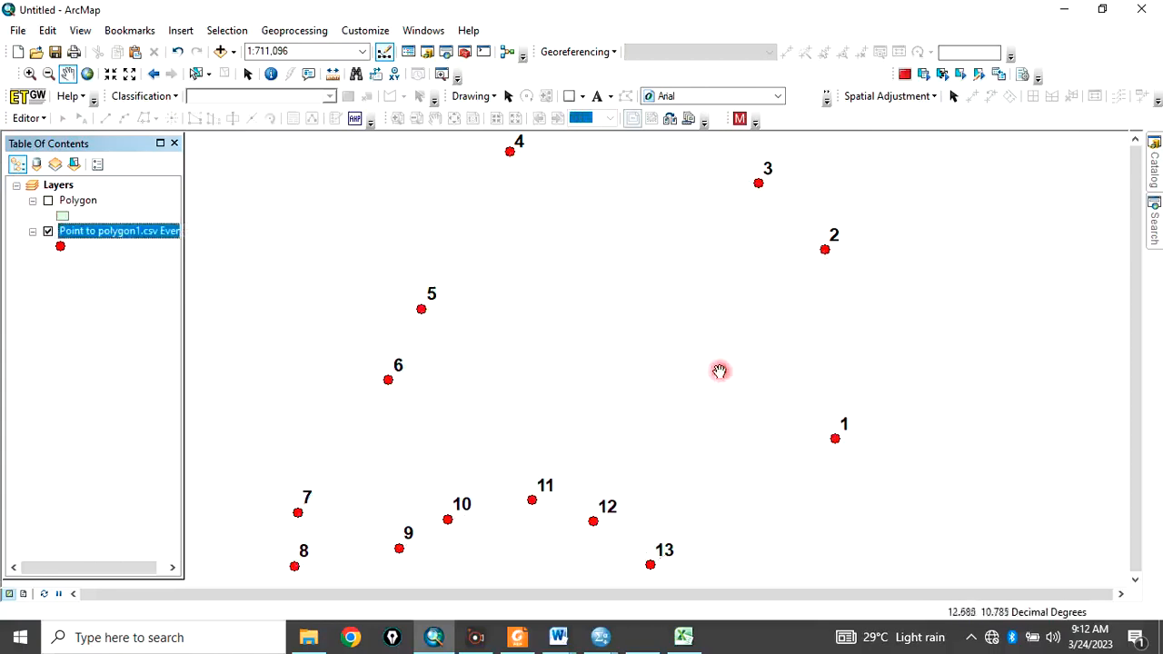
{"action": "left_click", "coordinate": [47, 200]}
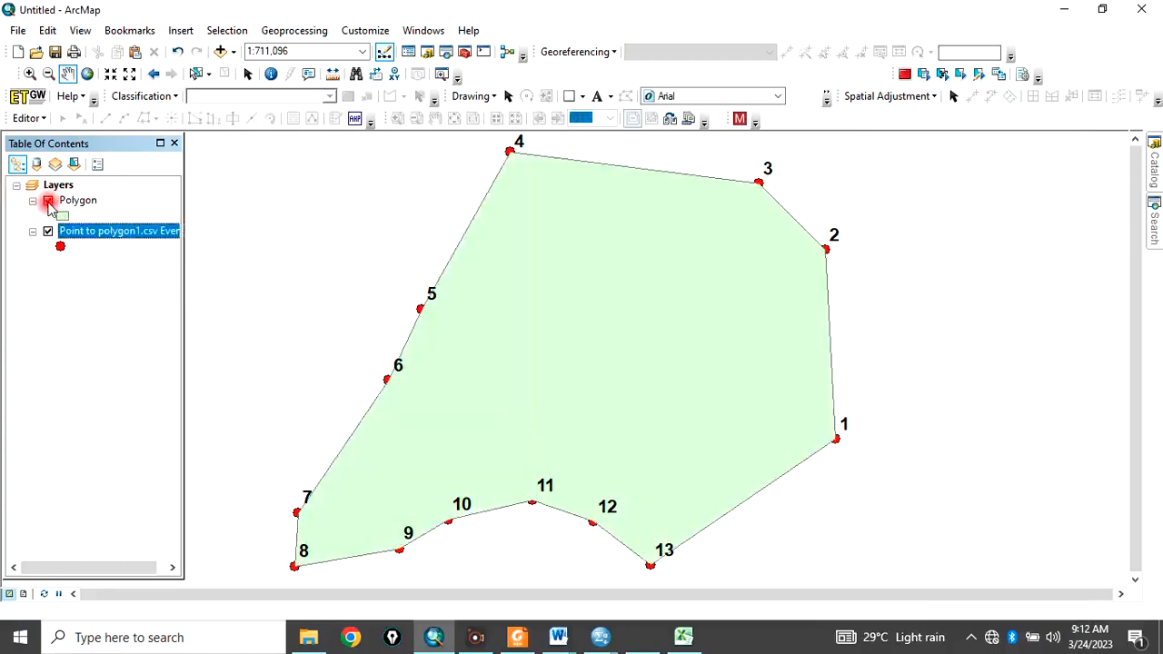
{"action": "left_click", "coordinate": [48, 200]}
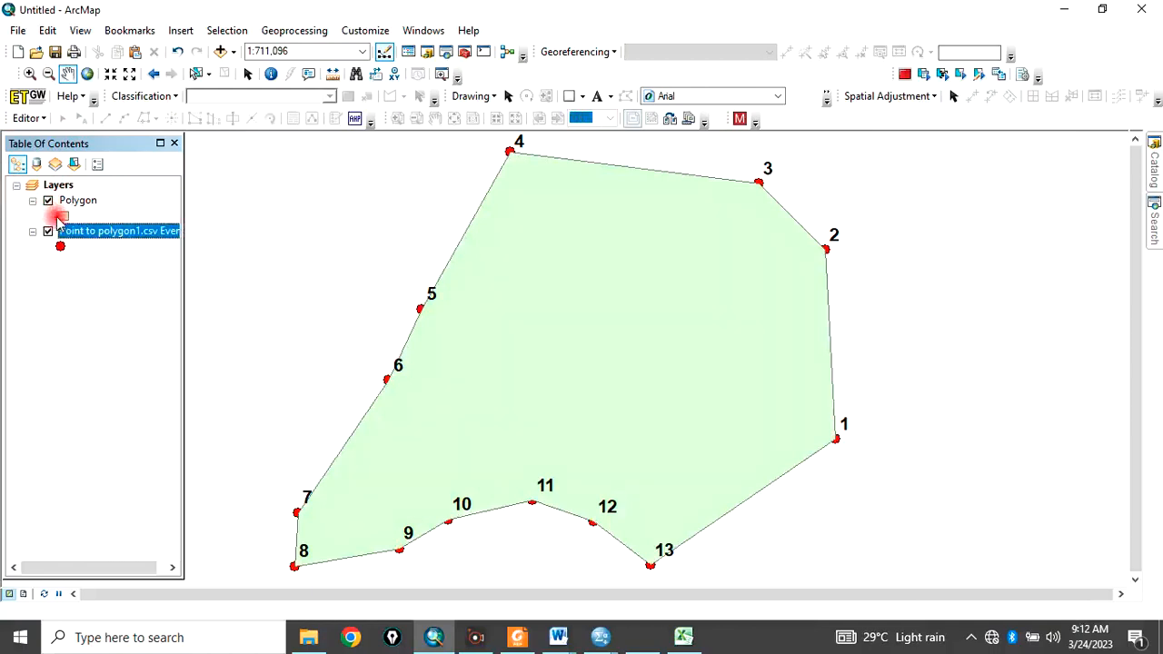
{"action": "left_click", "coordinate": [48, 199]}
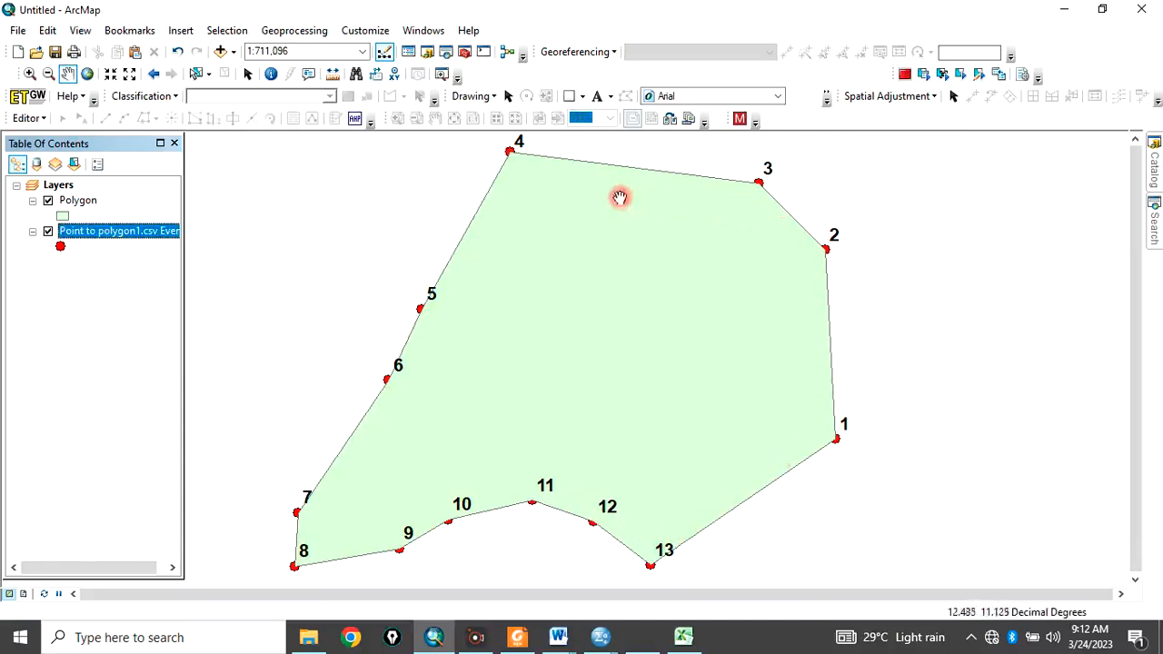
{"action": "mouse_move", "coordinate": [739, 188]}
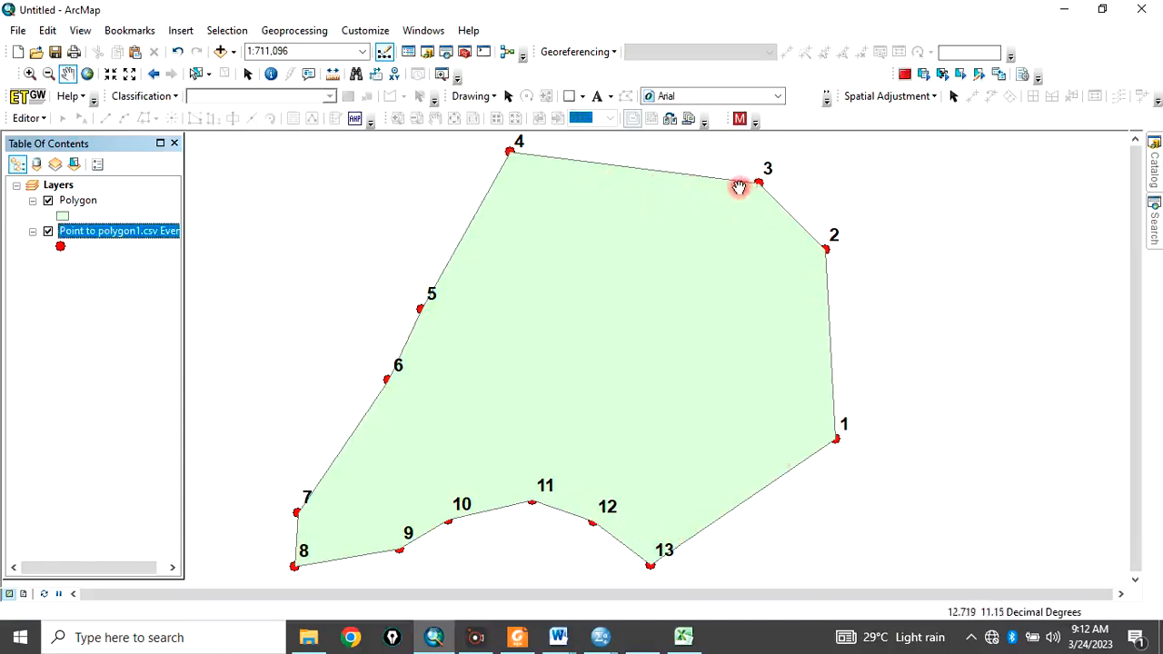
{"action": "mouse_move", "coordinate": [345, 509]}
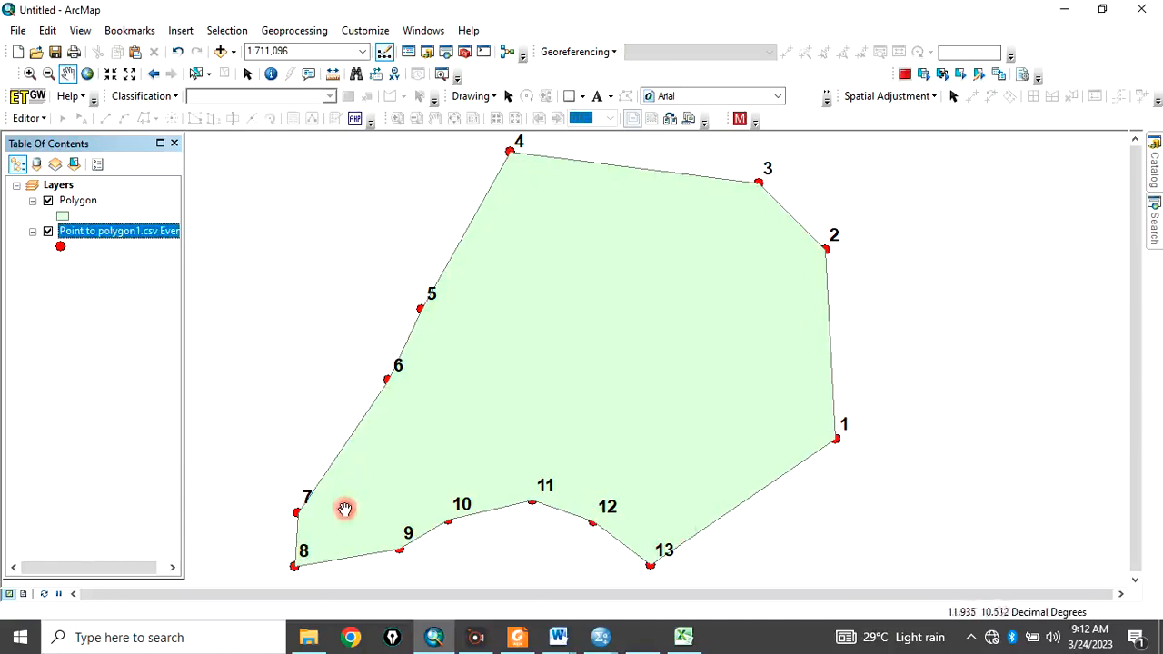
{"action": "mouse_move", "coordinate": [445, 287]}
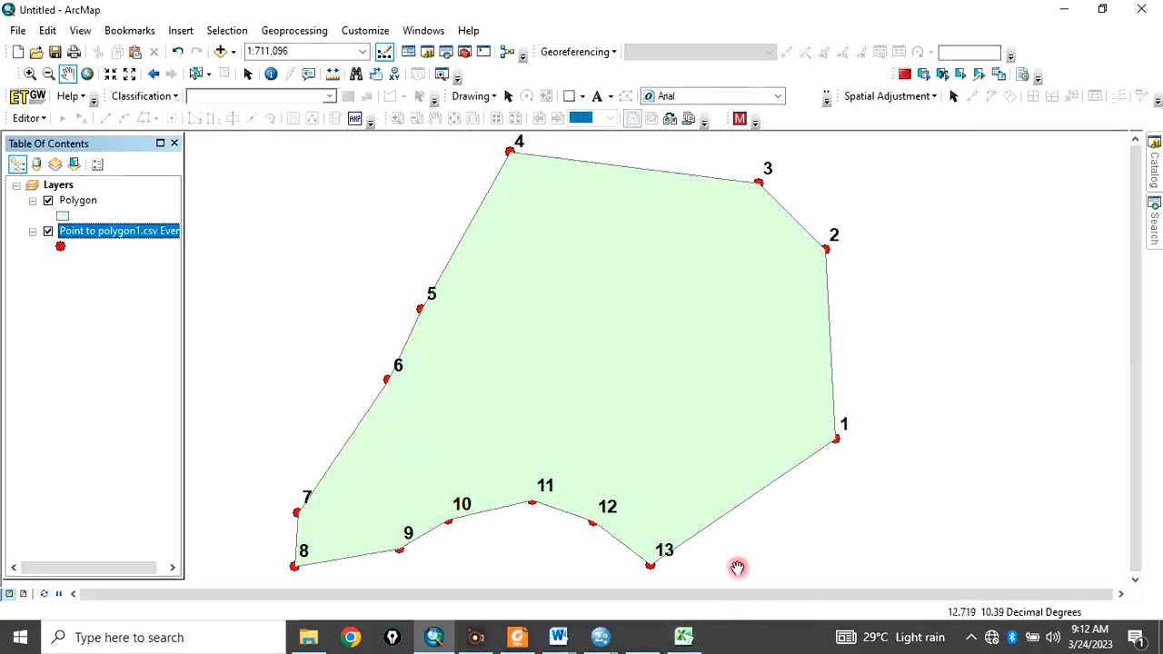
{"action": "mouse_move", "coordinate": [747, 545]}
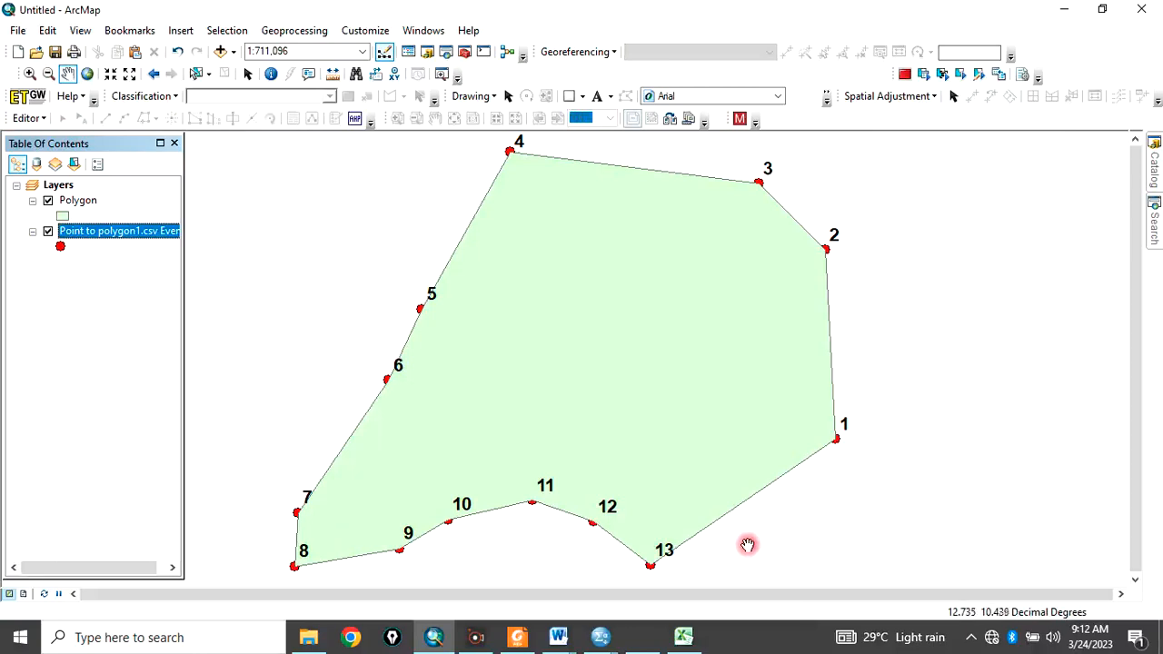
{"action": "mouse_move", "coordinate": [755, 555]}
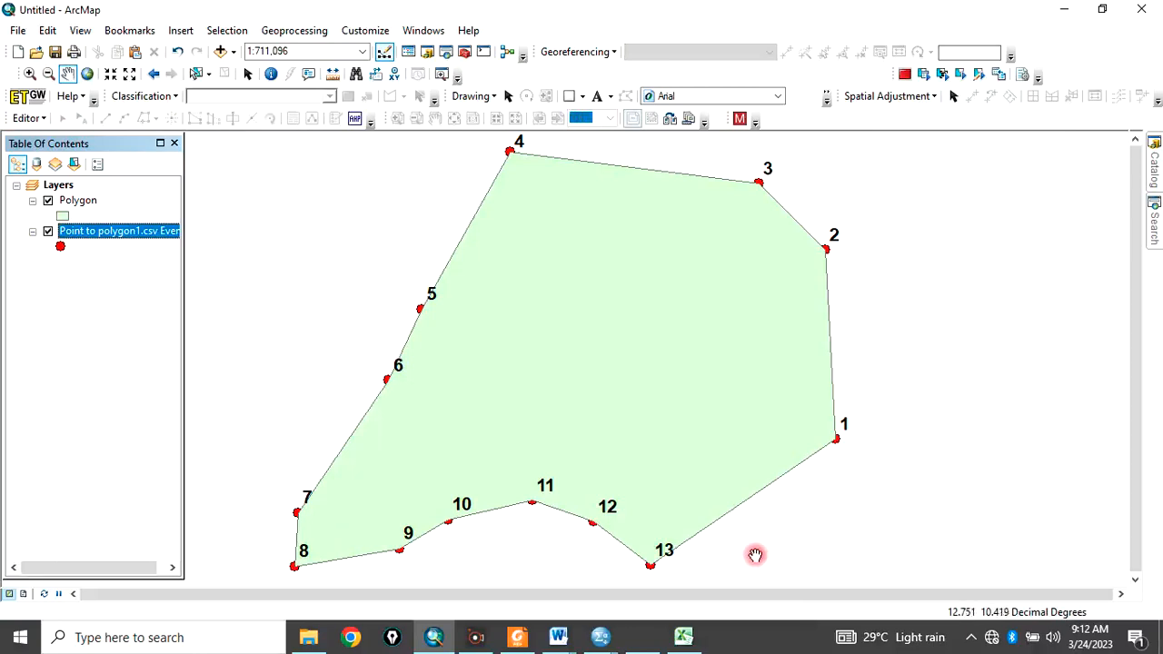